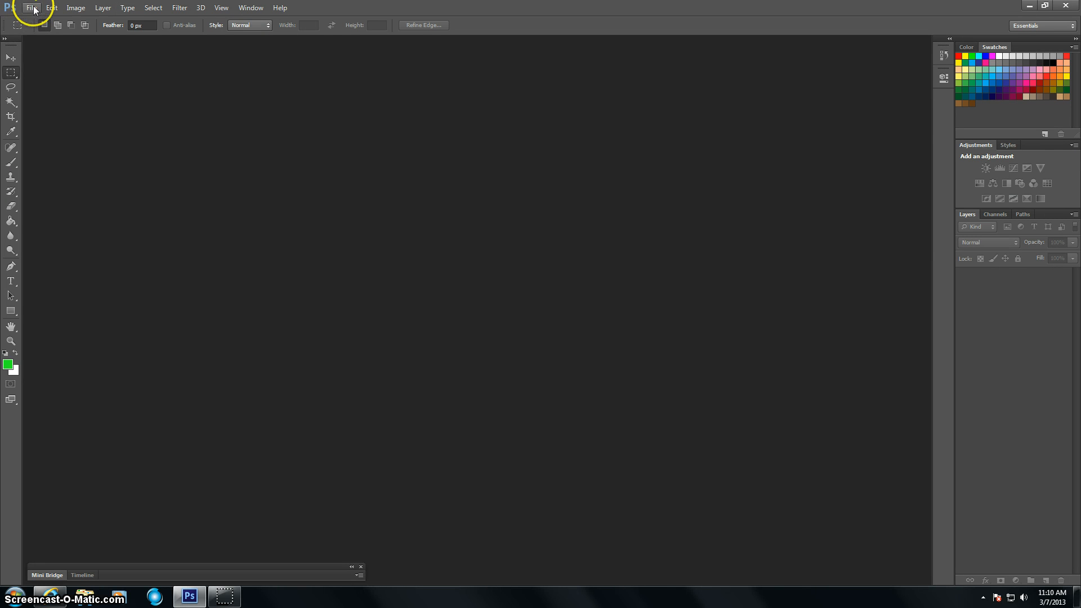
Step: Start opening an image and browse to the multimedia network drive
left_click(32, 8)
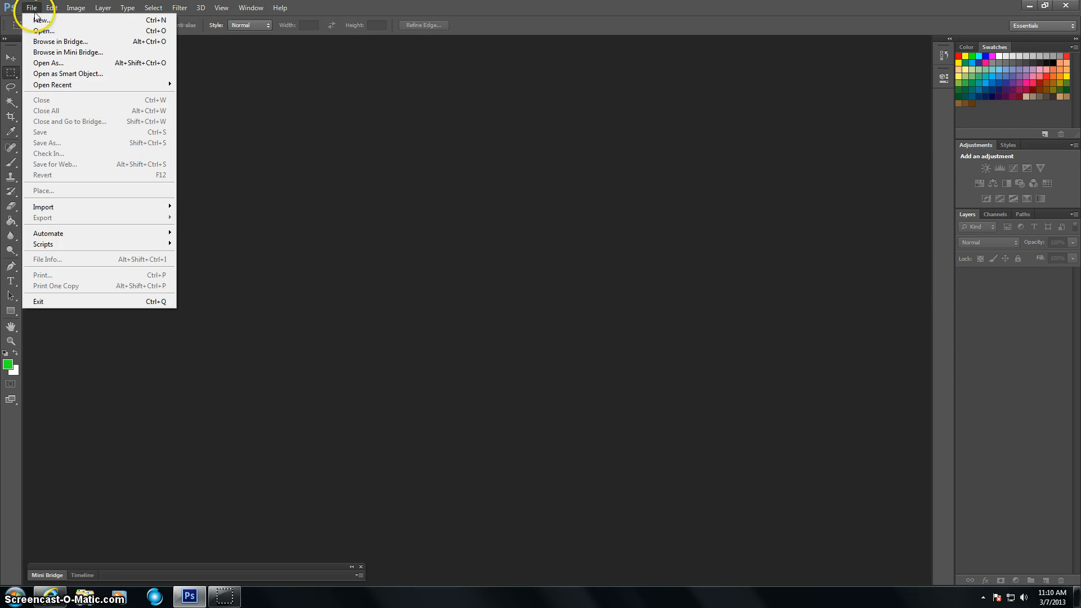
mouse_move(43, 30)
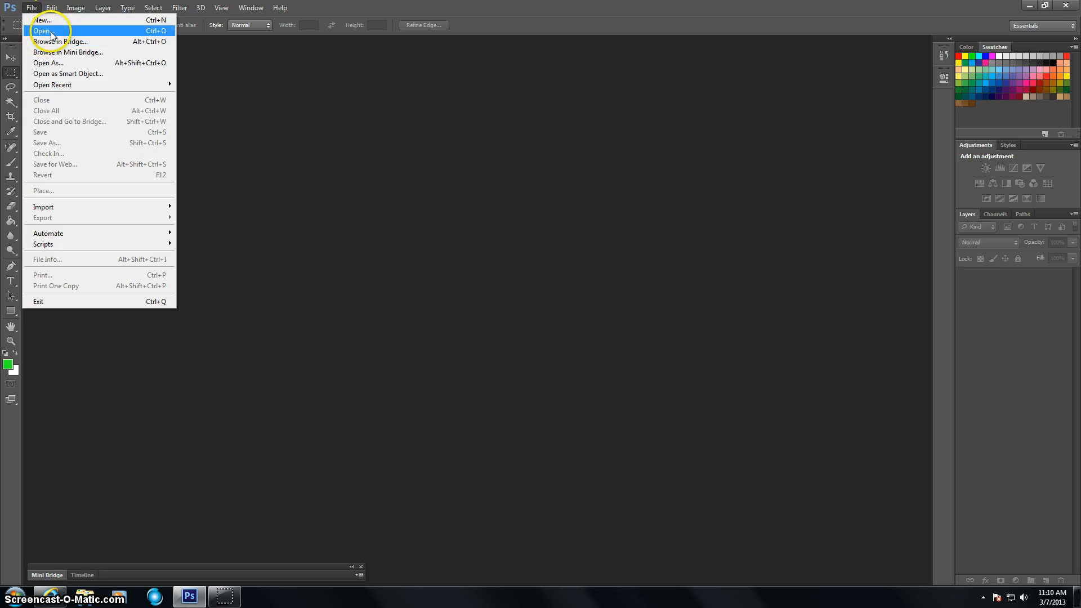
left_click(42, 30)
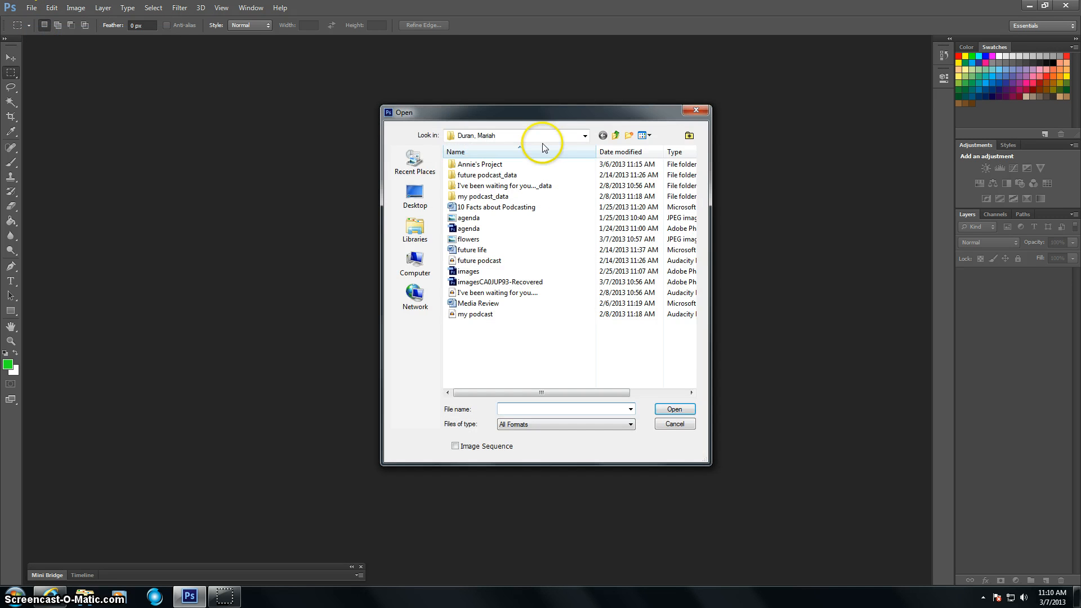
left_click(584, 135)
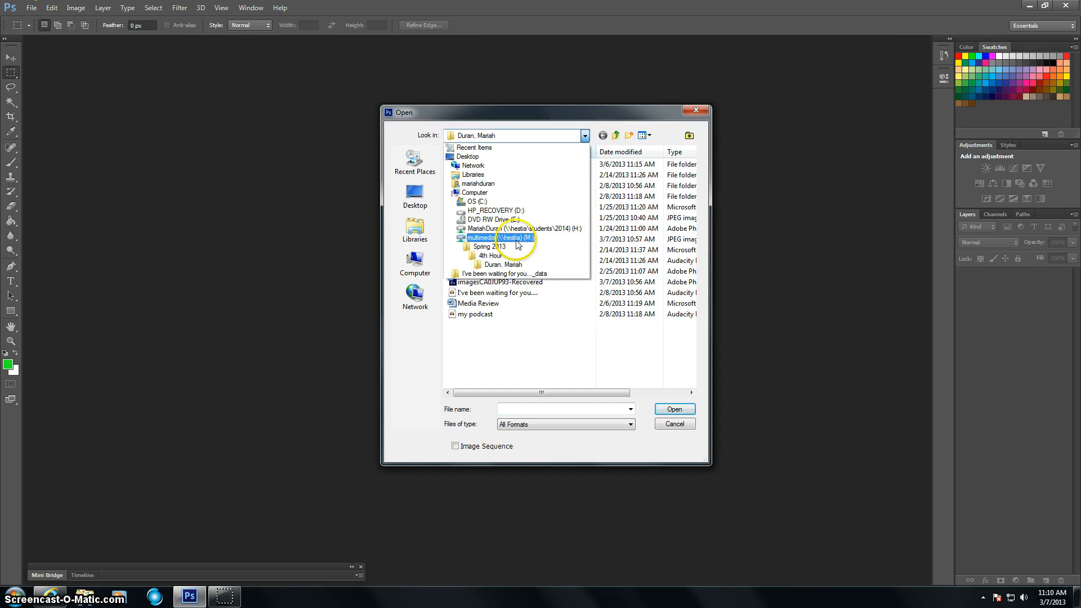
left_click(483, 238)
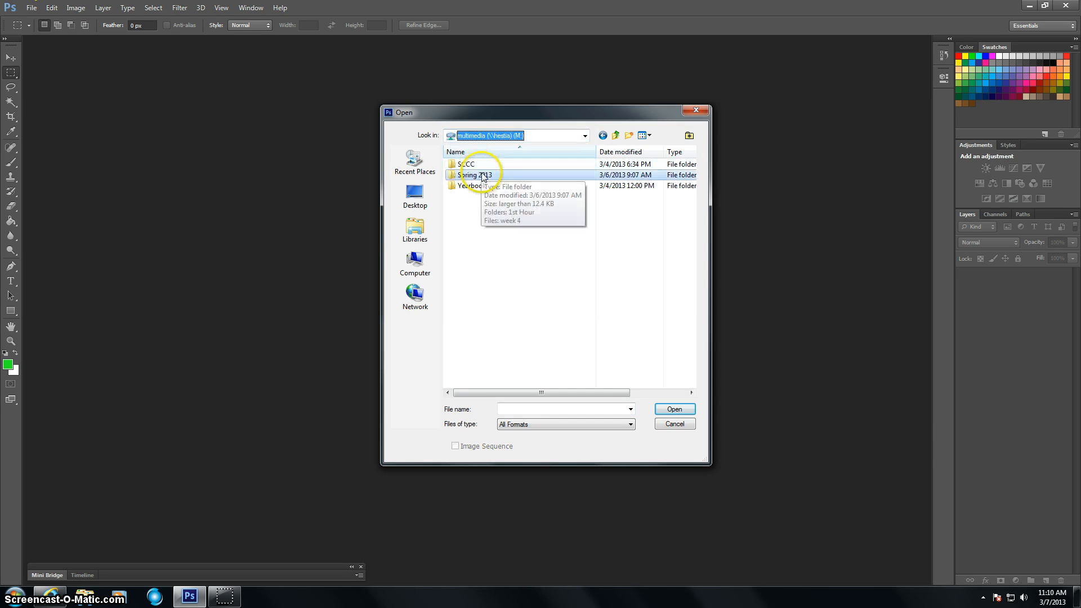
Step: Navigate Spring 2013 > 4th Hour > student folder and open flowers.jpg
double_click(474, 175)
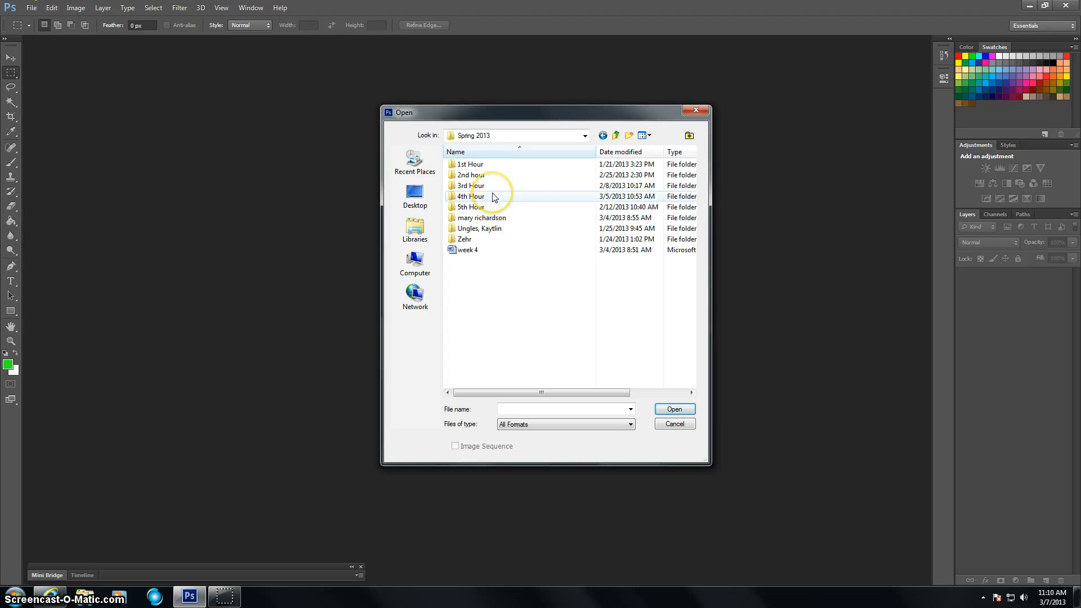
double_click(470, 196)
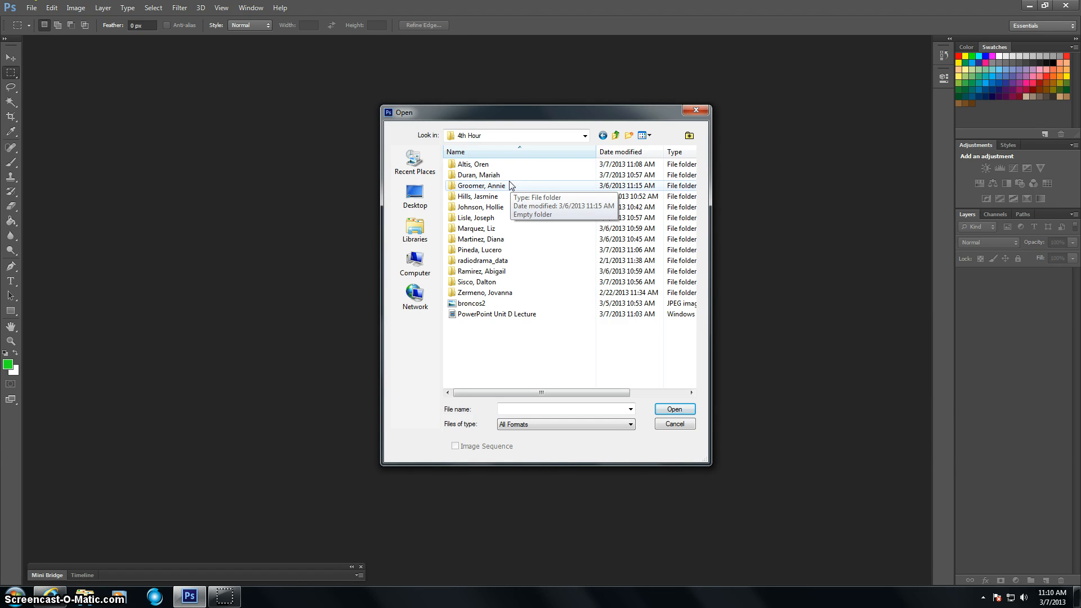
double_click(478, 174)
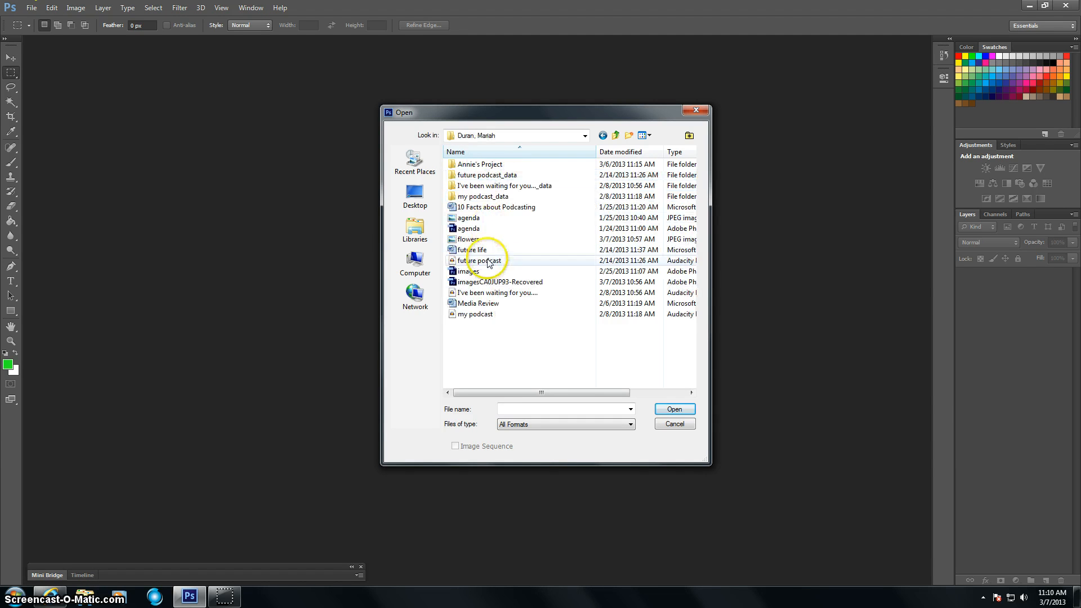
left_click(673, 423)
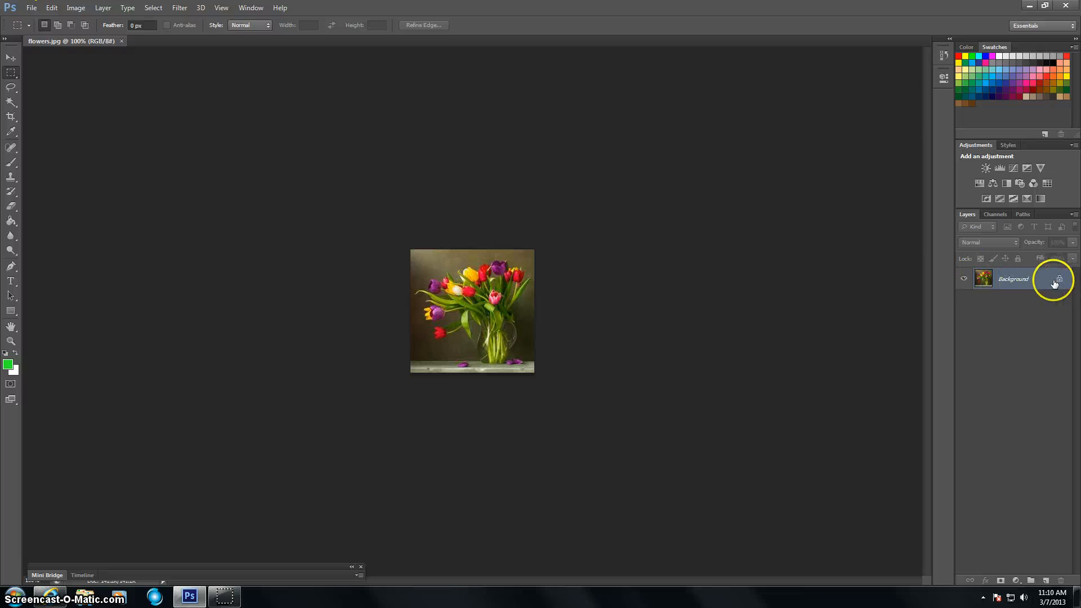
Step: Copy the Background photo onto a new Layer 1 via Layer Via Copy
left_click(1060, 278)
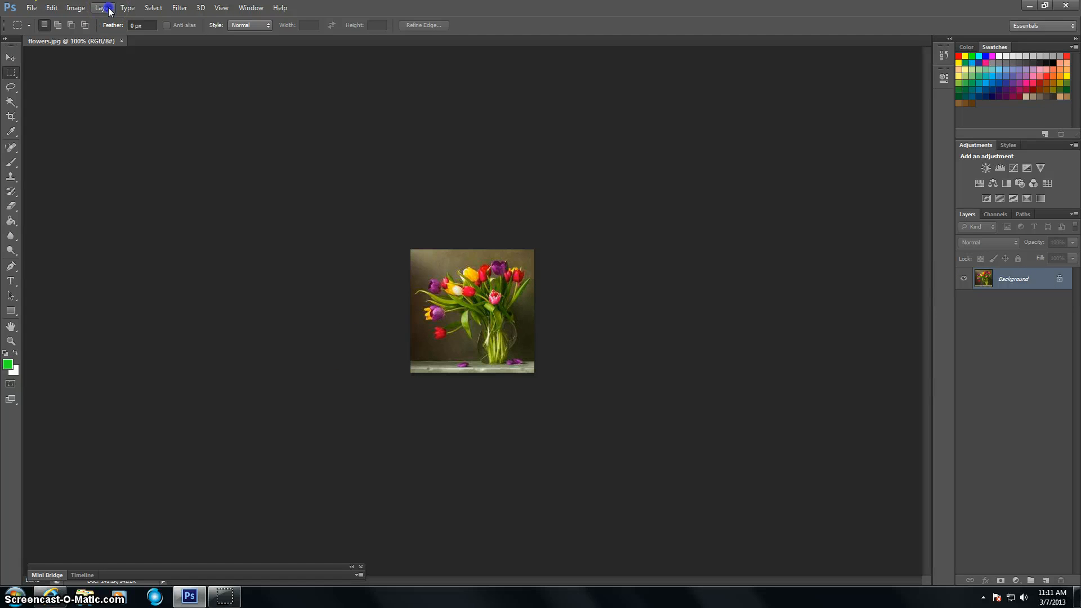
left_click(102, 8)
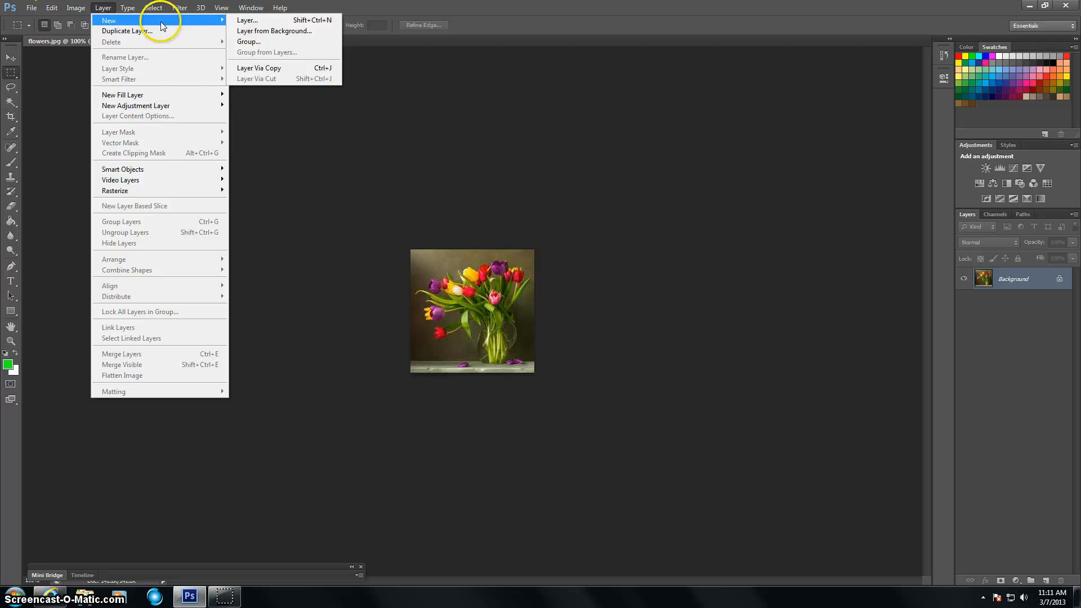
mouse_move(266, 68)
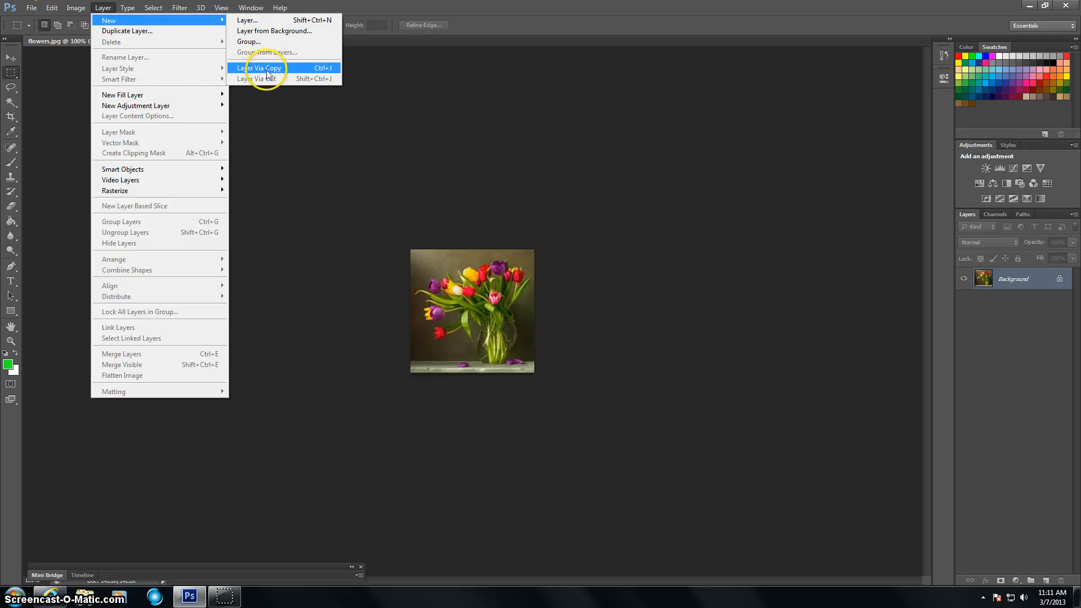
left_click(260, 68)
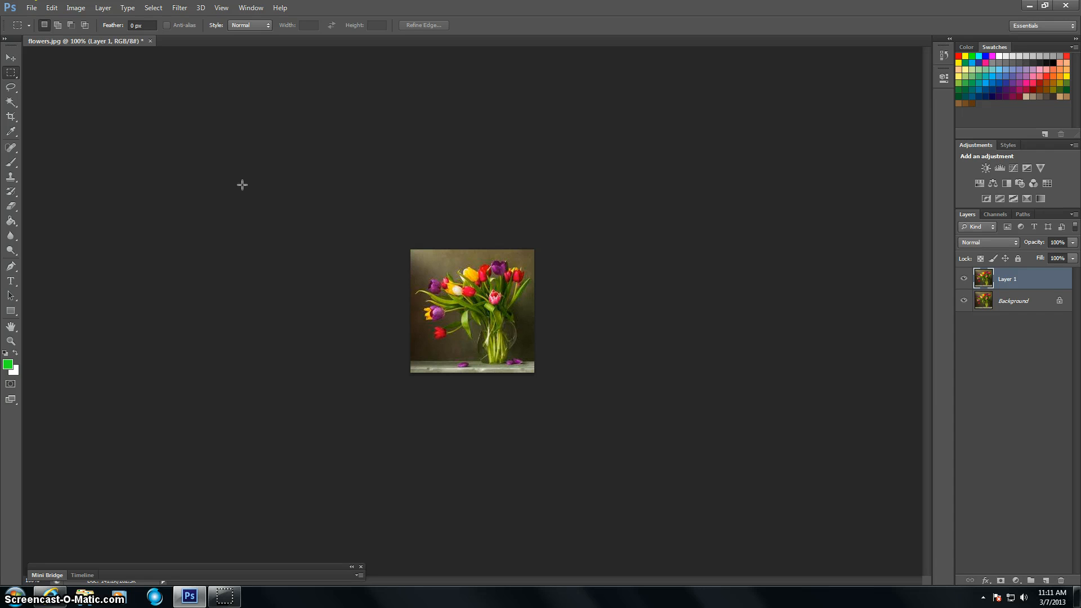
mouse_move(1066, 373)
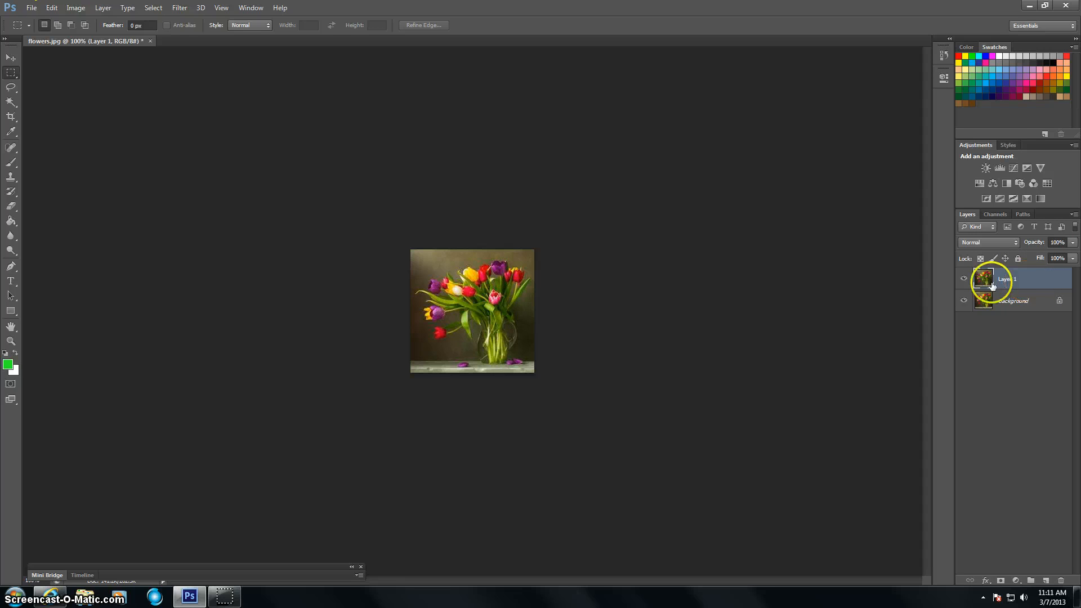
mouse_move(1052, 288)
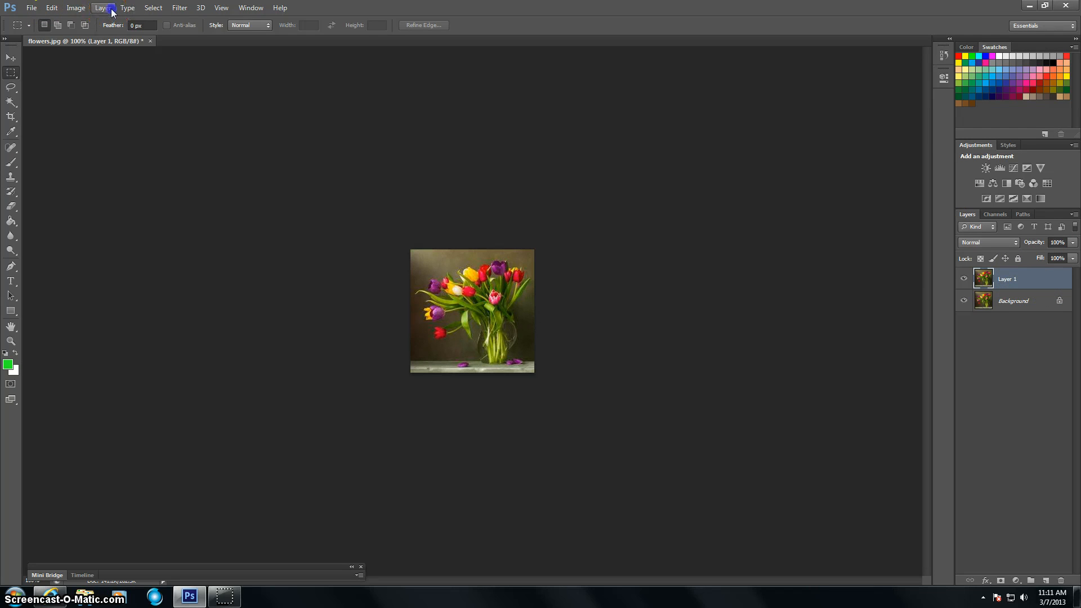
Step: Convert Layer 1 into a smart object
left_click(103, 8)
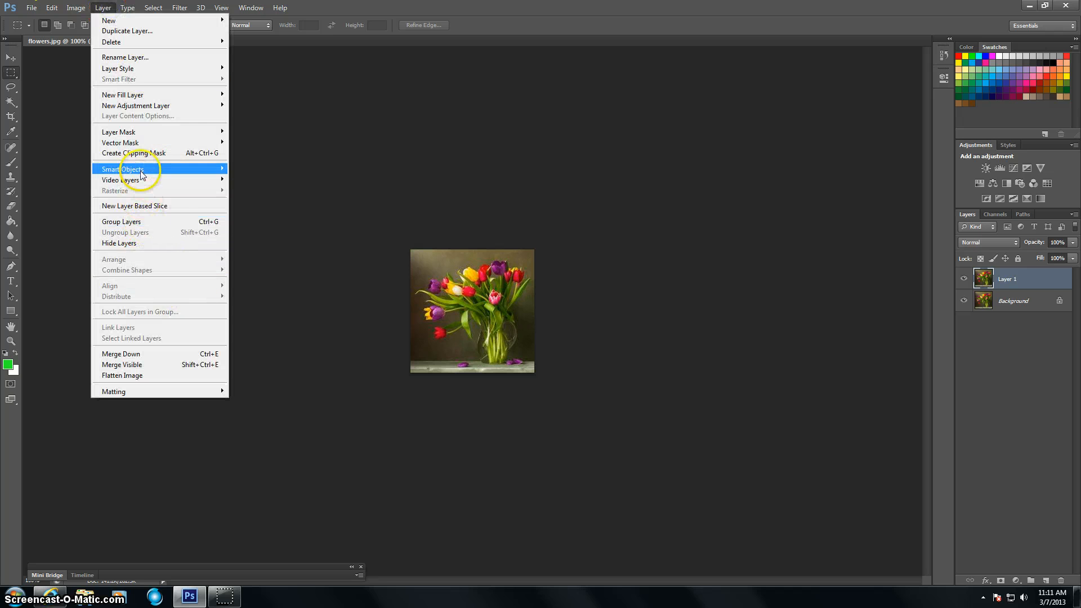
mouse_move(123, 169)
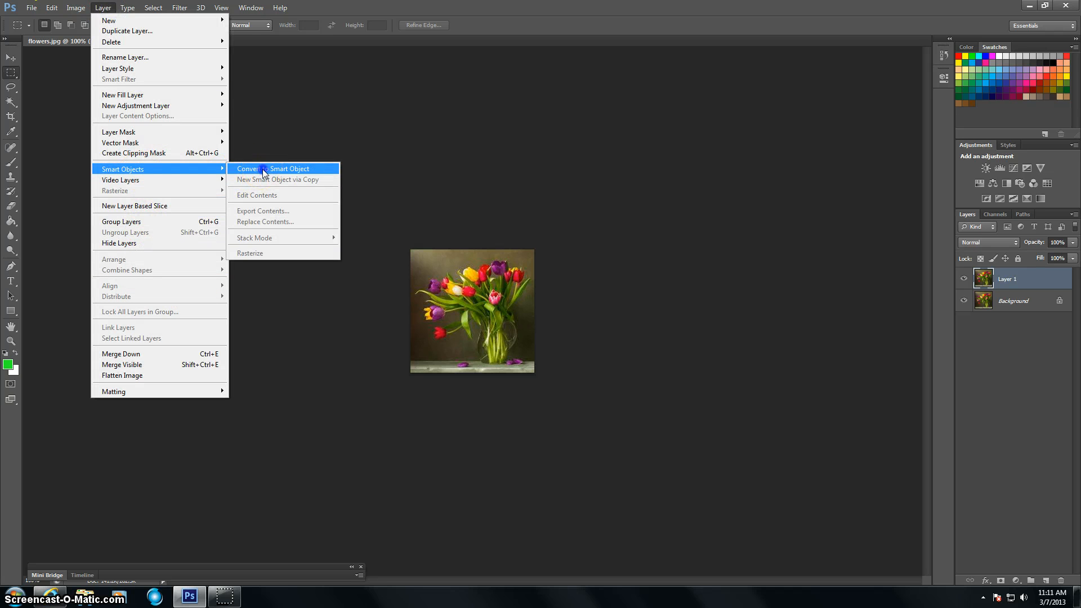
left_click(273, 168)
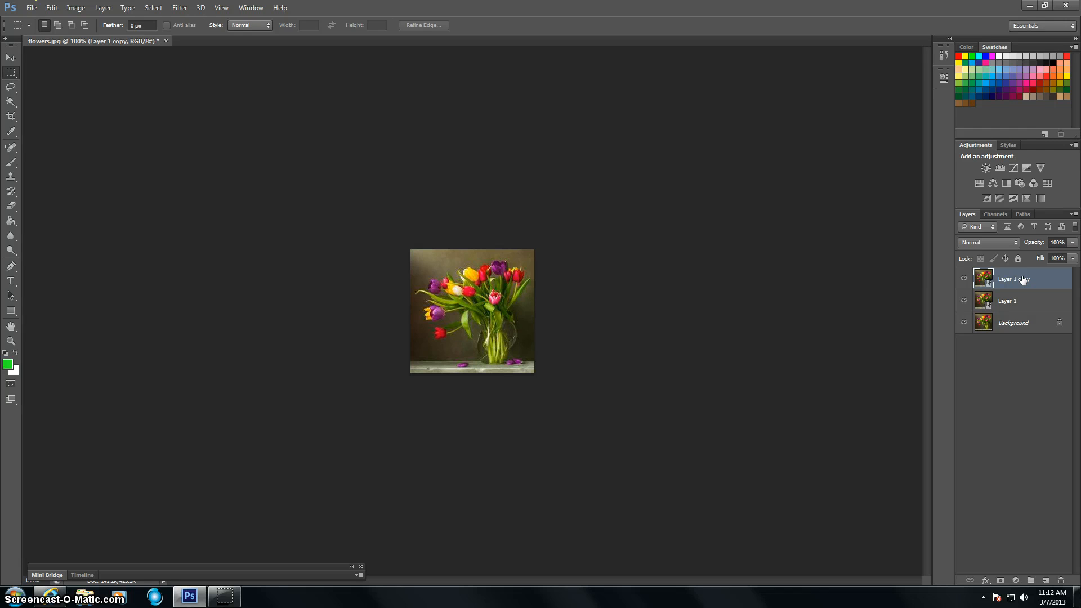
Step: Duplicate the smart object again and rename the copies median, dry brush and cutout
key("ctrl+j")
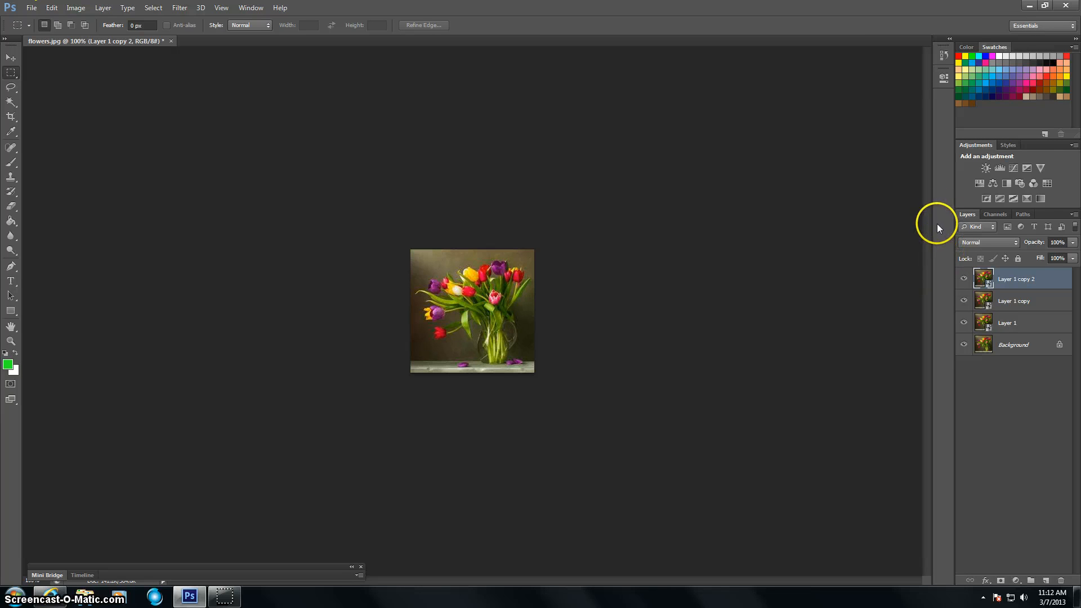
mouse_move(1037, 309)
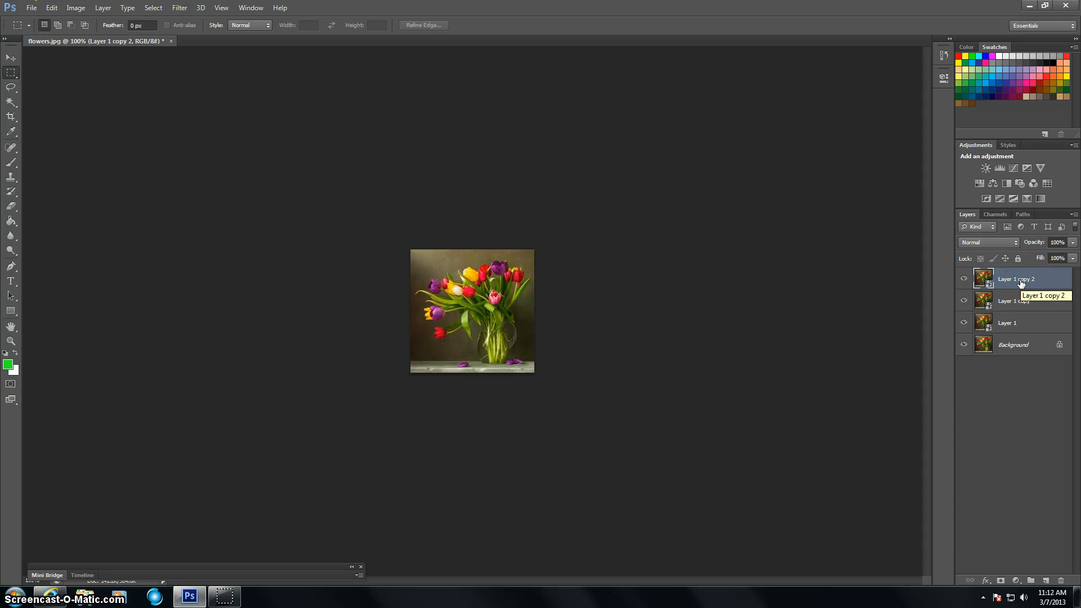
double_click(1016, 278)
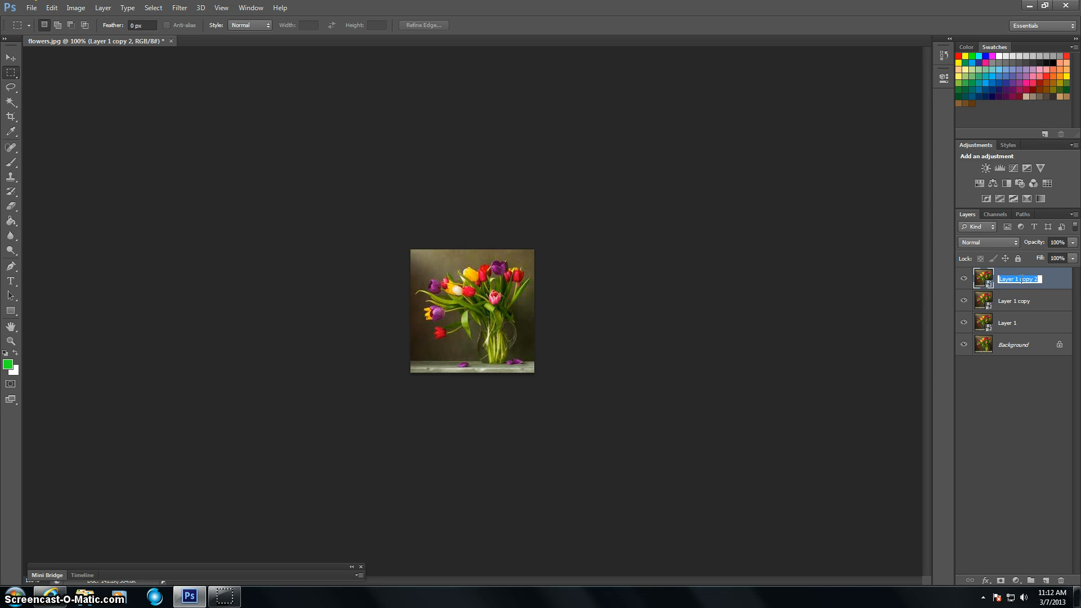
type("median")
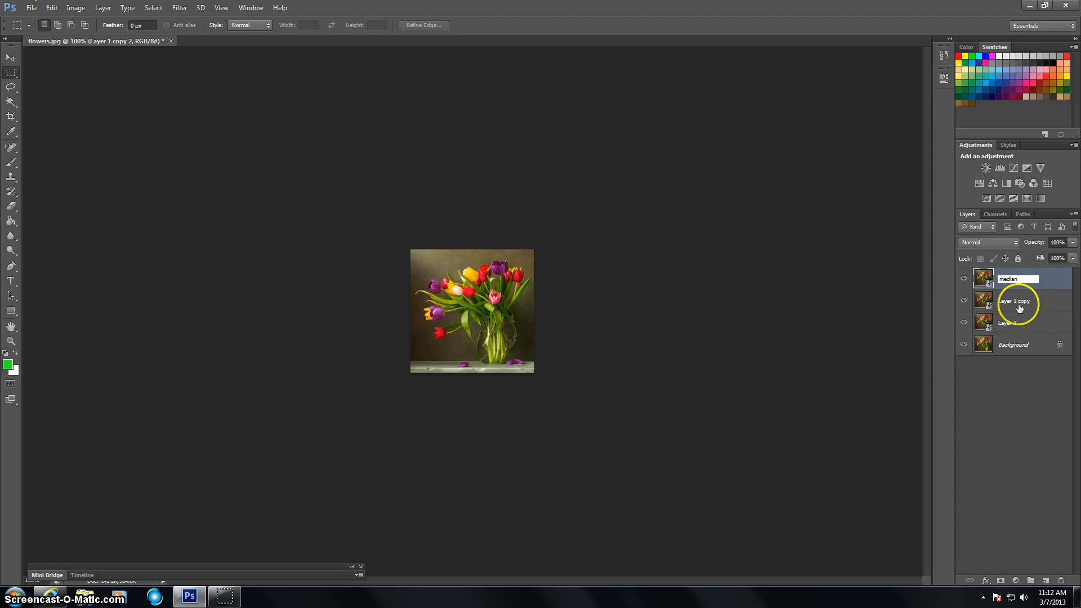
double_click(1014, 300)
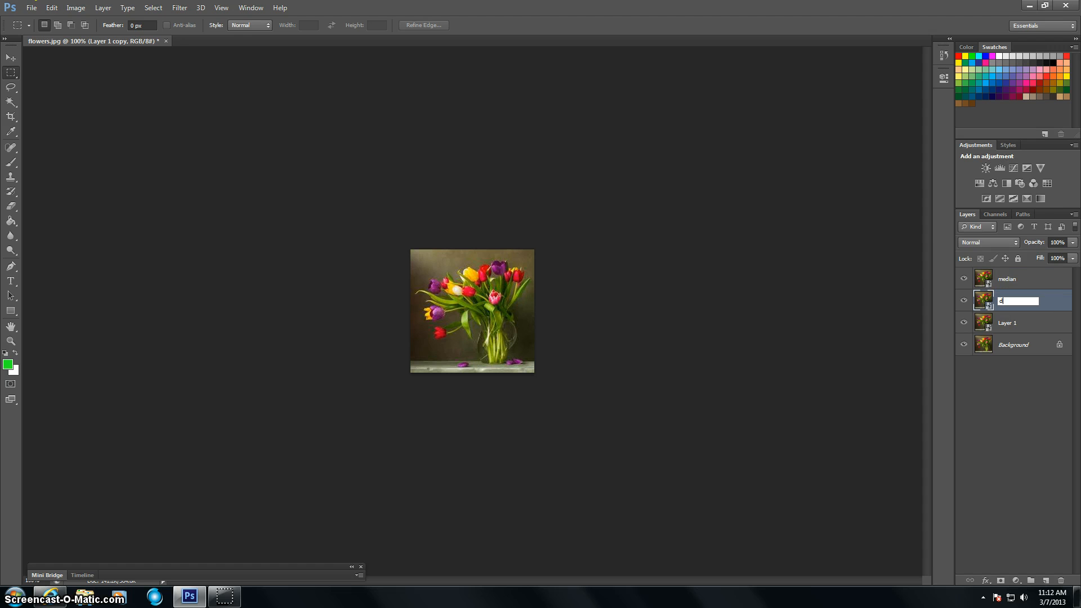
type("dry brush")
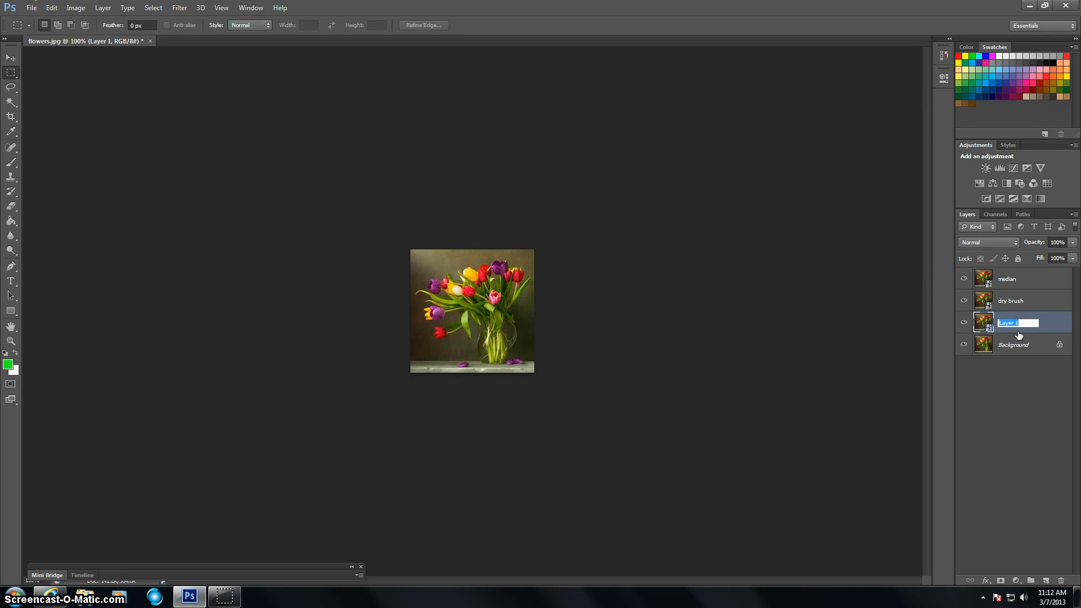
type("cutout")
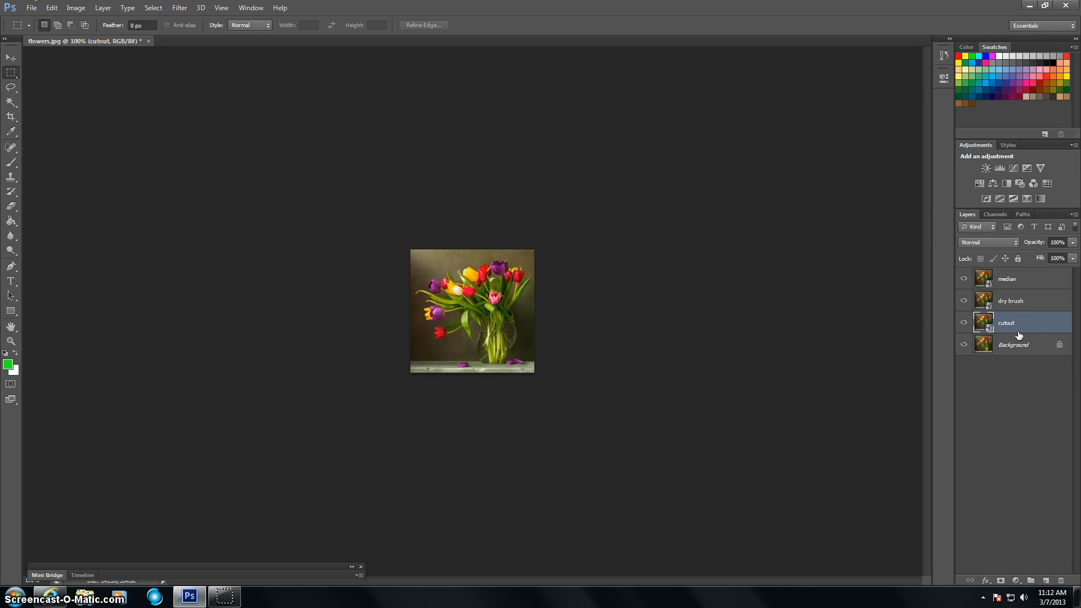
left_click(964, 279)
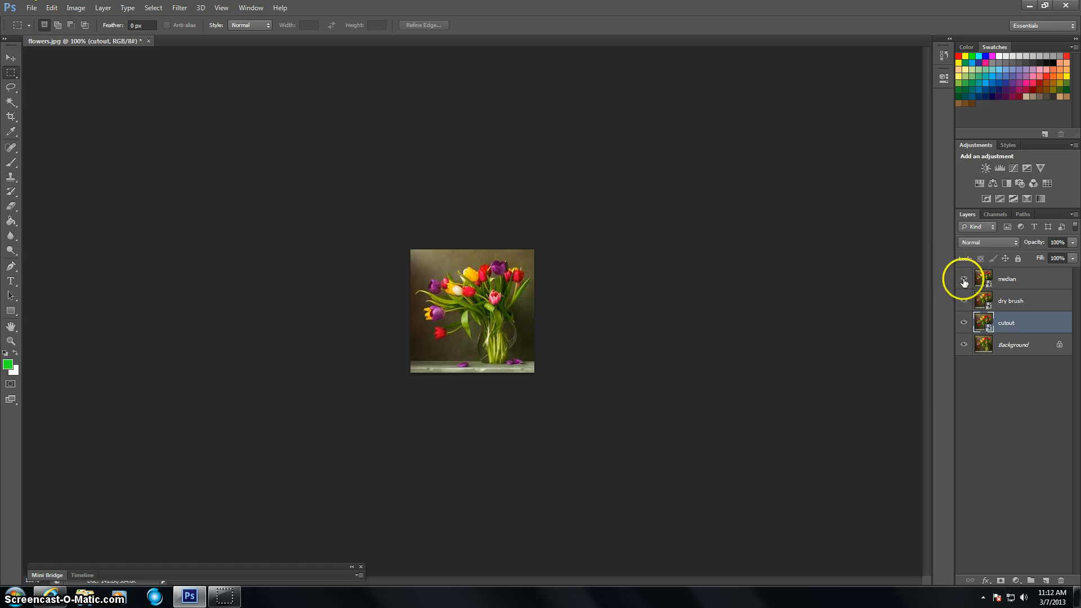
Step: Hide the median layer so only cutout and Background show
left_click(964, 278)
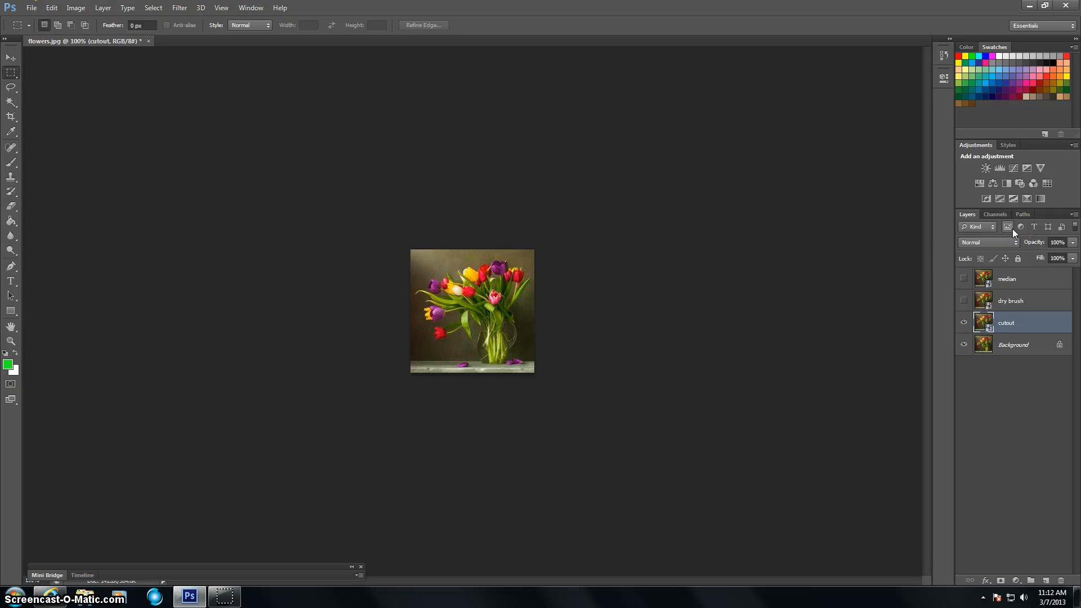
mouse_move(1037, 273)
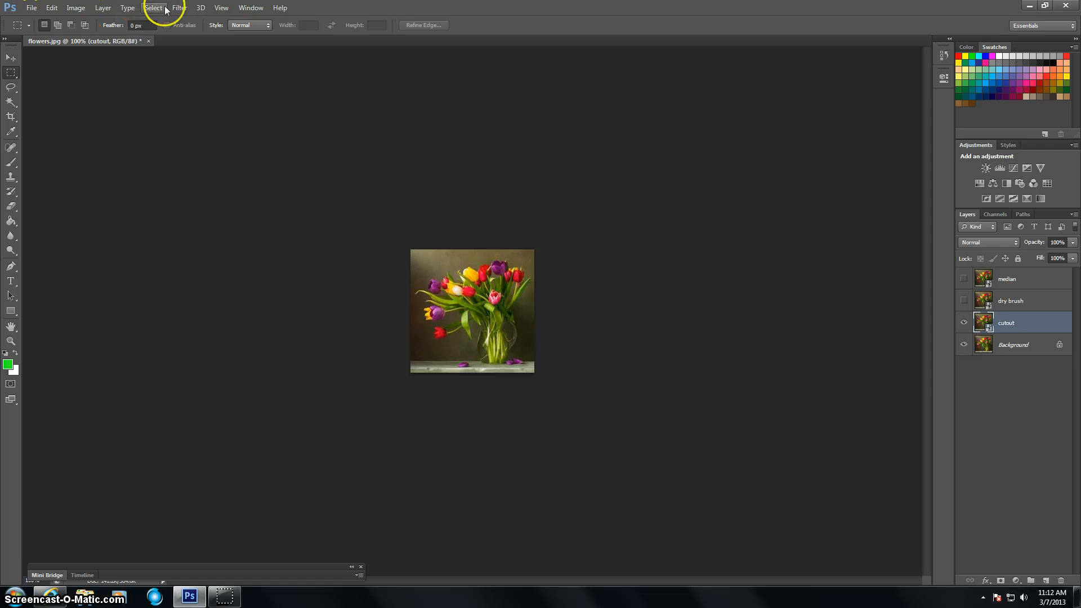
left_click(179, 8)
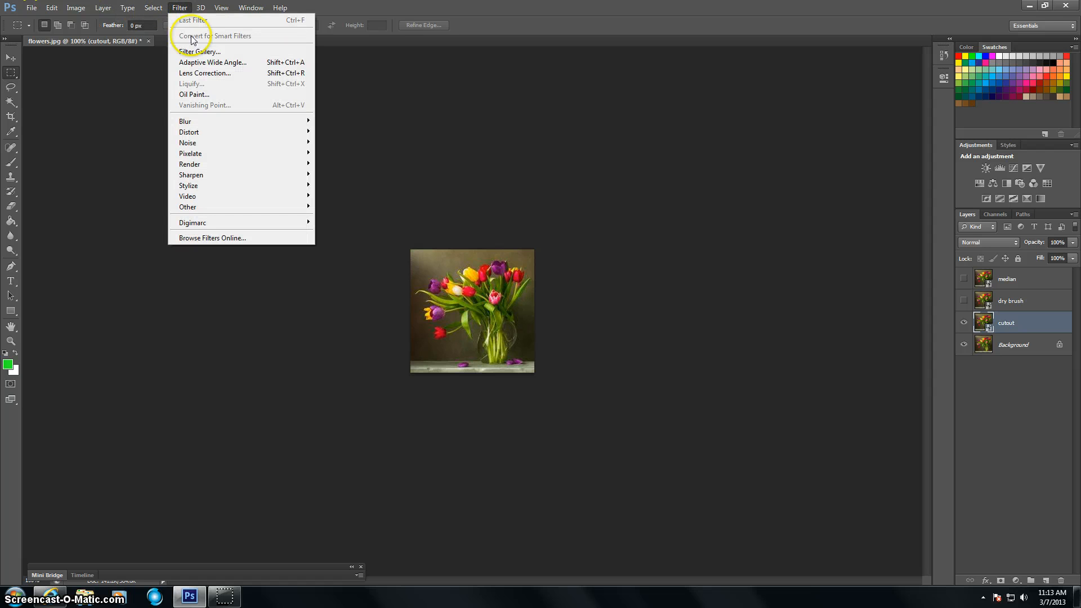
Step: Apply a Cutout smart filter (levels 4, simplicity 4, fidelity 2) from the Filter Gallery
left_click(199, 51)
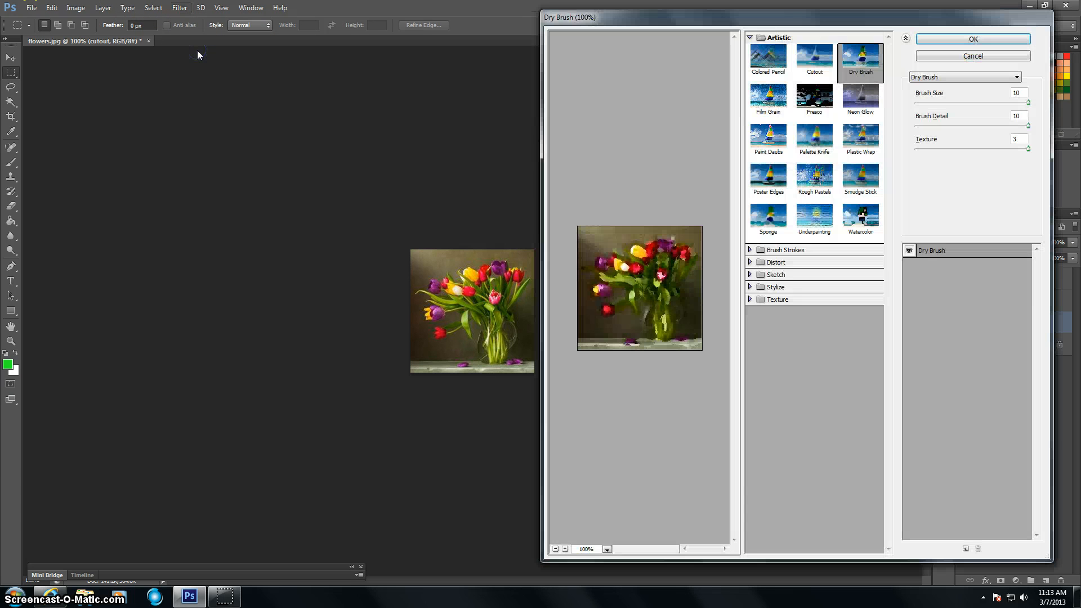
mouse_move(35, 382)
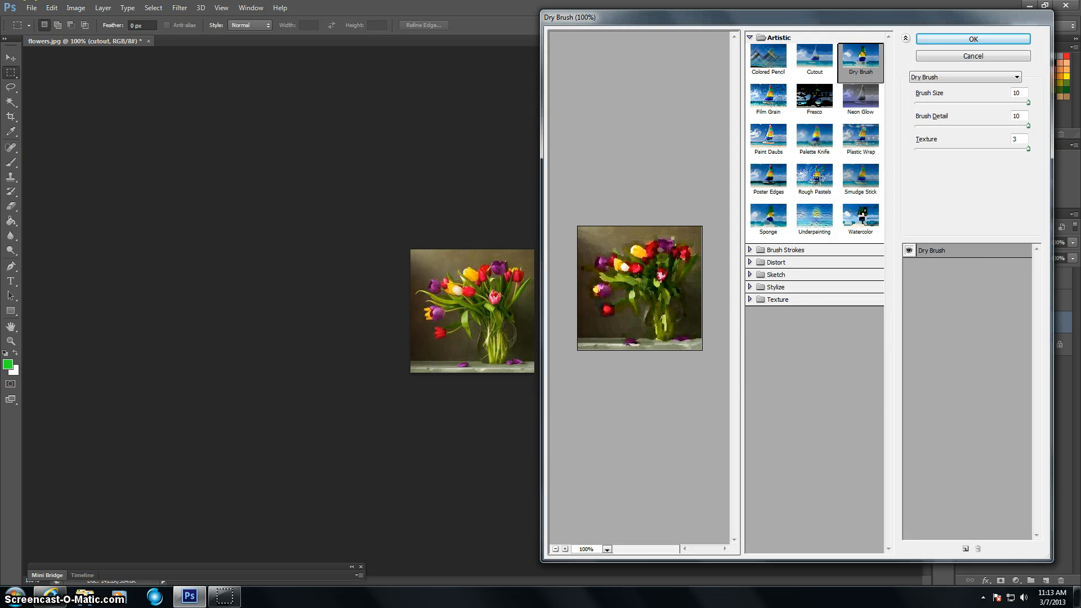
left_click(814, 62)
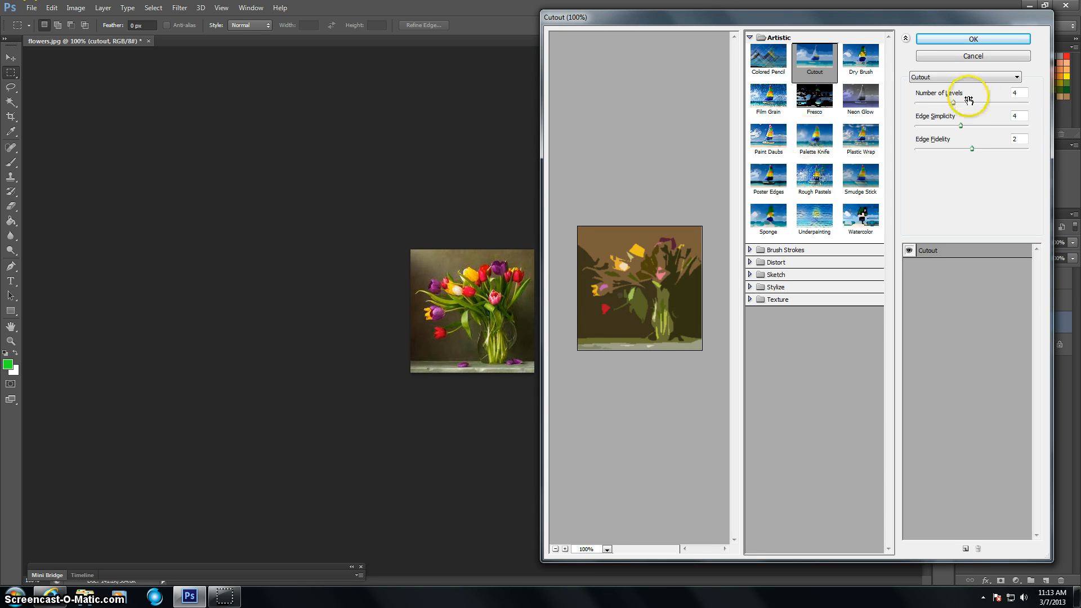
mouse_move(920, 129)
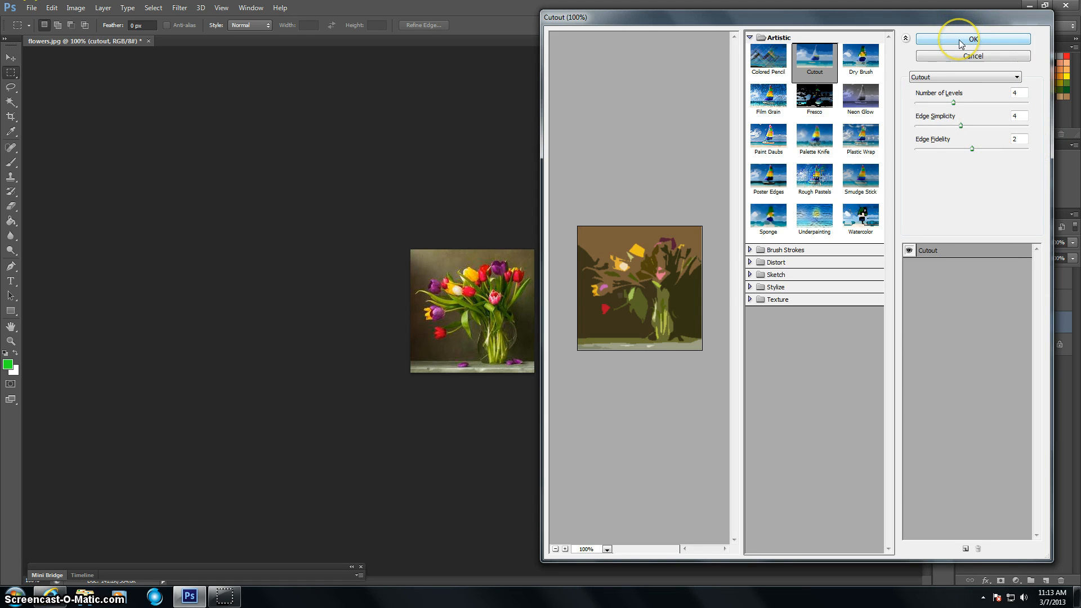
left_click(971, 38)
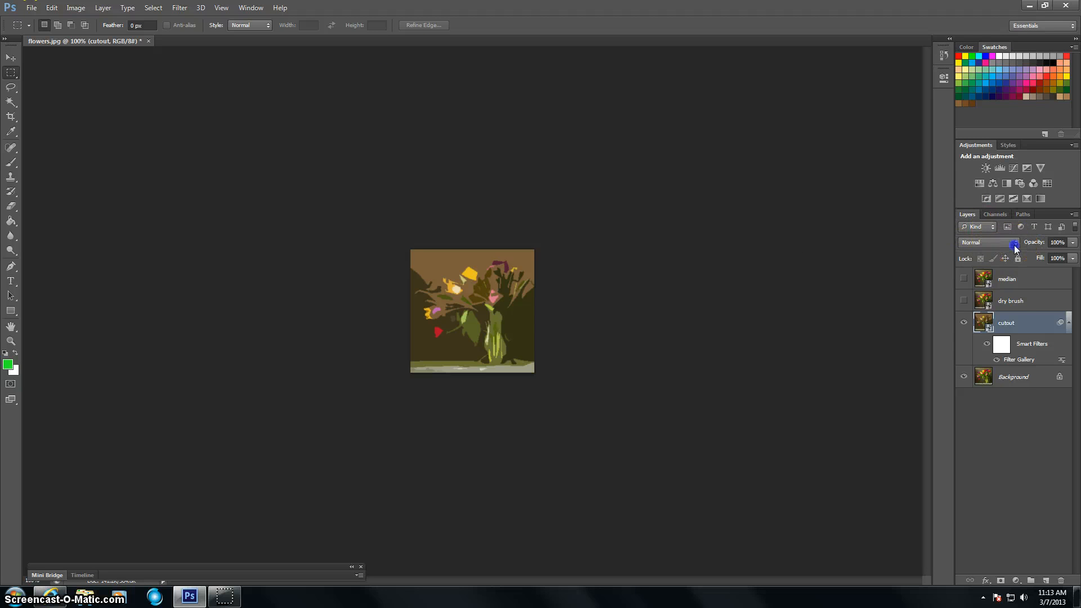
Step: Set the cutout layer's blend mode to Luminosity
left_click(990, 242)
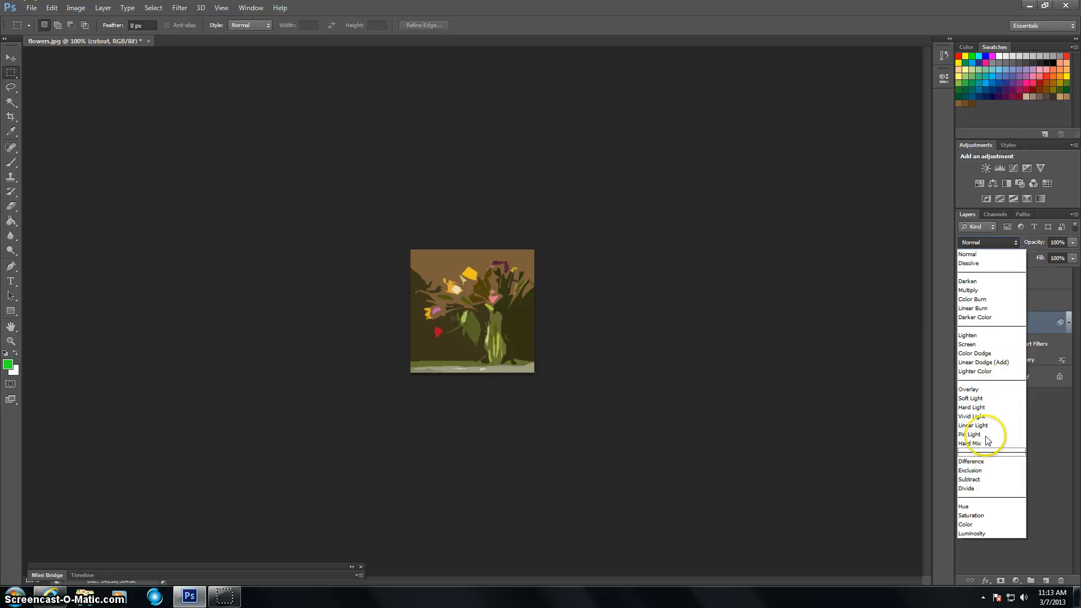
left_click(972, 533)
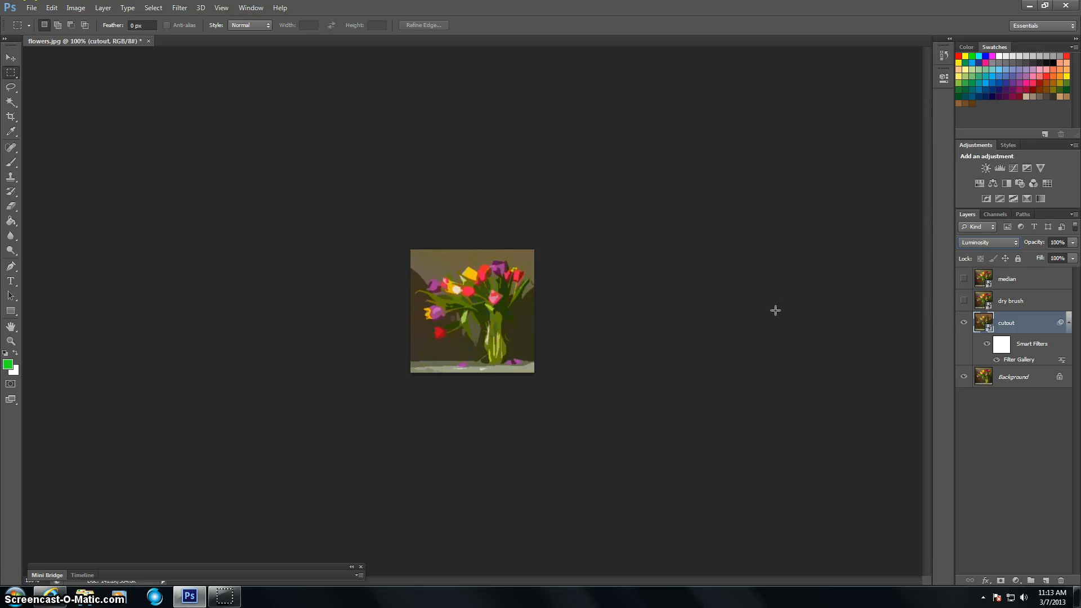
mouse_move(574, 299)
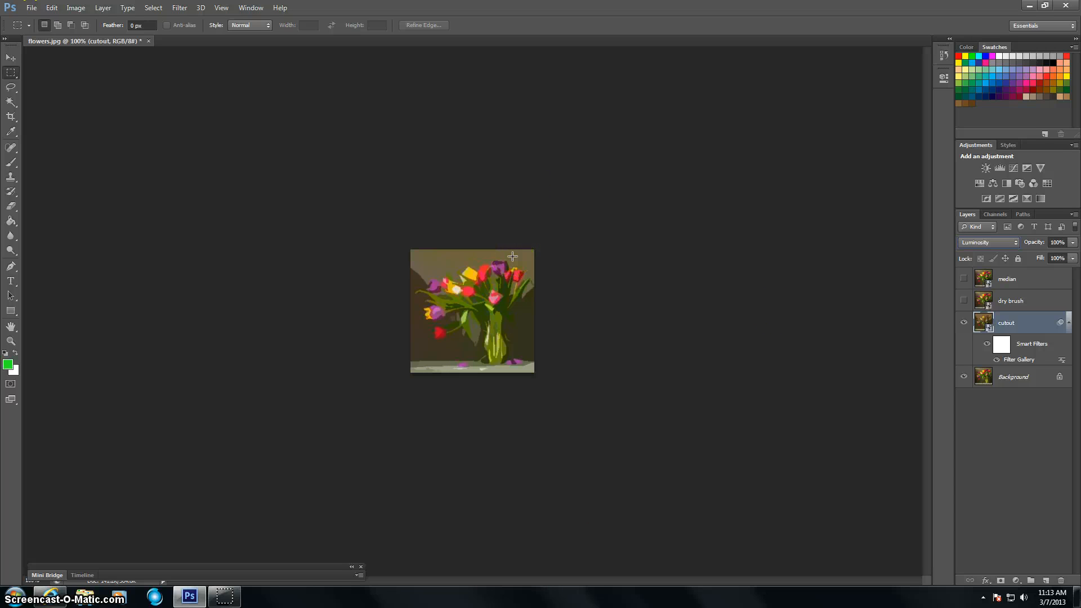
mouse_move(903, 366)
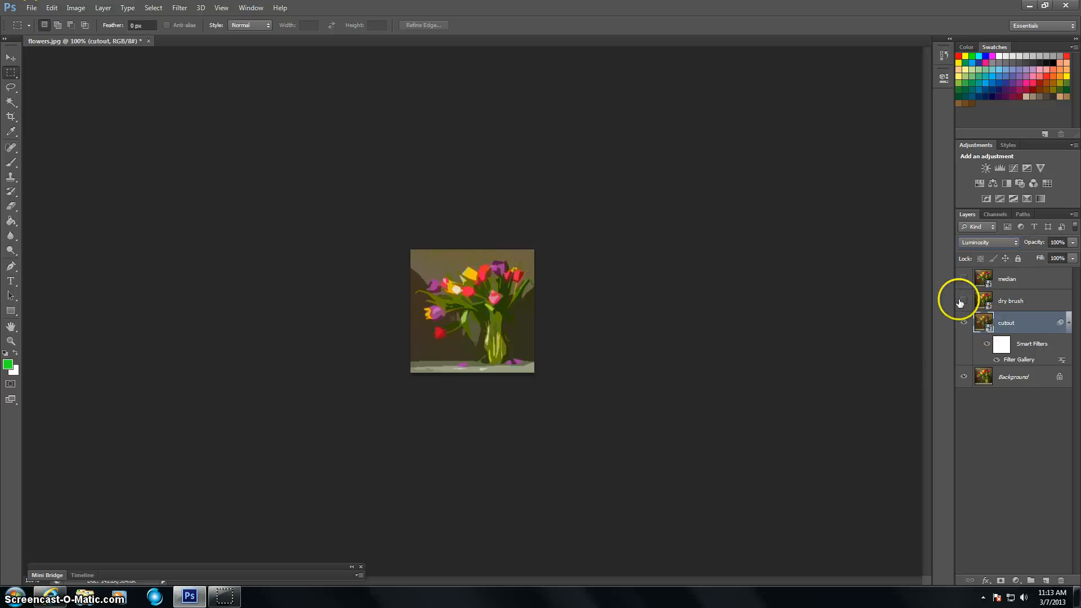
Step: Show the dry brush layer again and make it the active layer
left_click(963, 301)
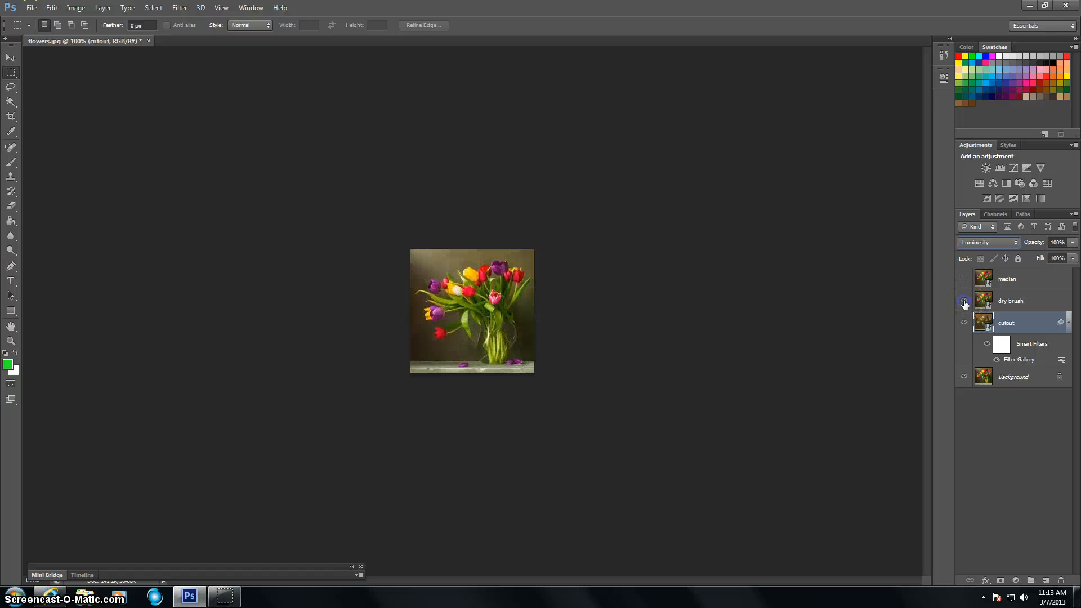
left_click(964, 300)
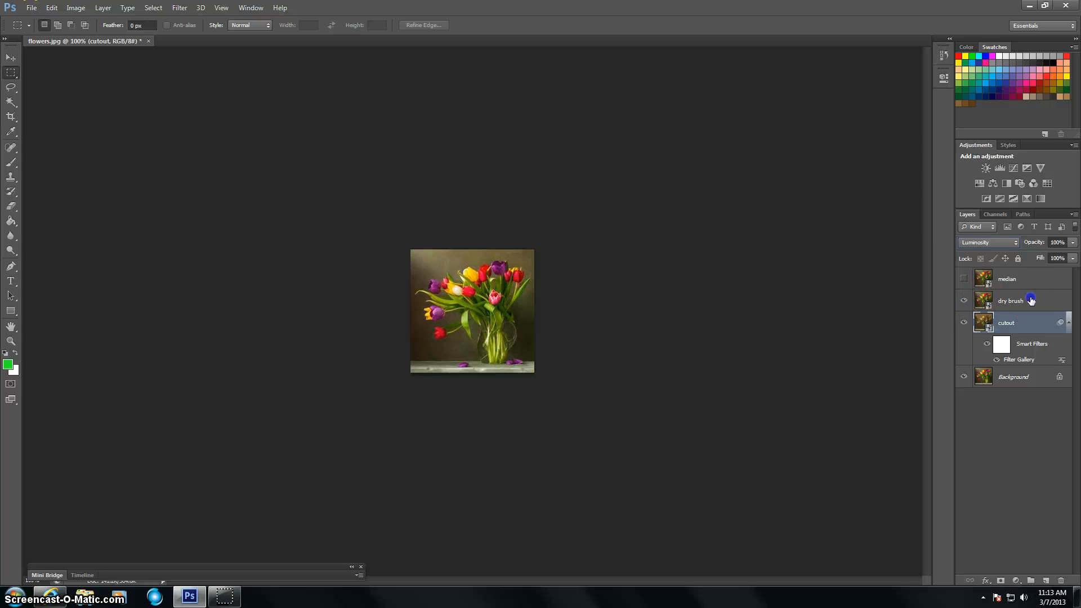
left_click(1010, 300)
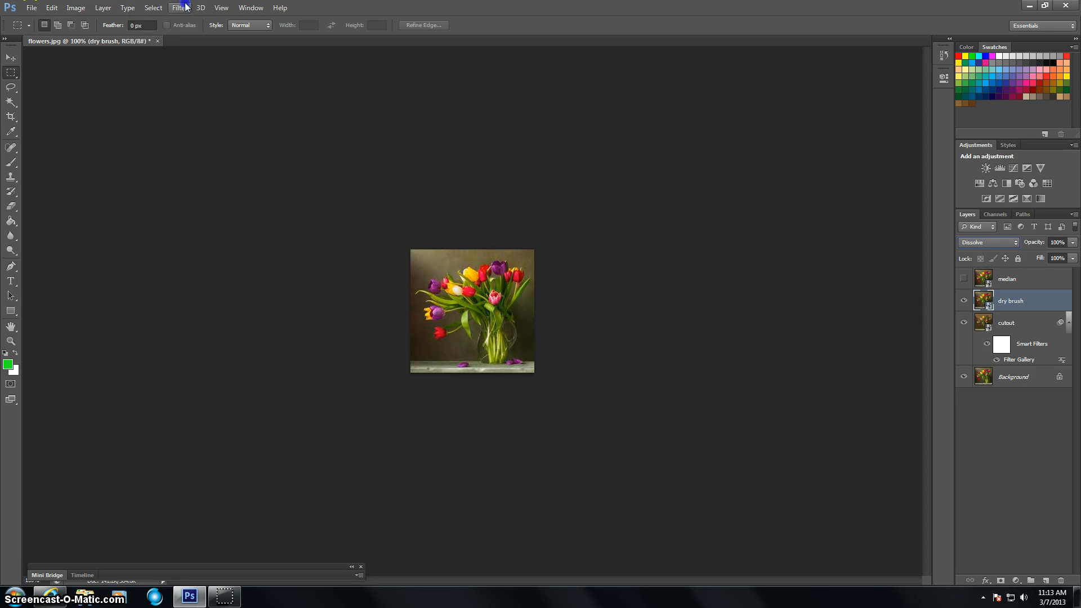
Step: Apply a Dry Brush smart filter with brush size 10, detail 10, texture 3
left_click(179, 8)
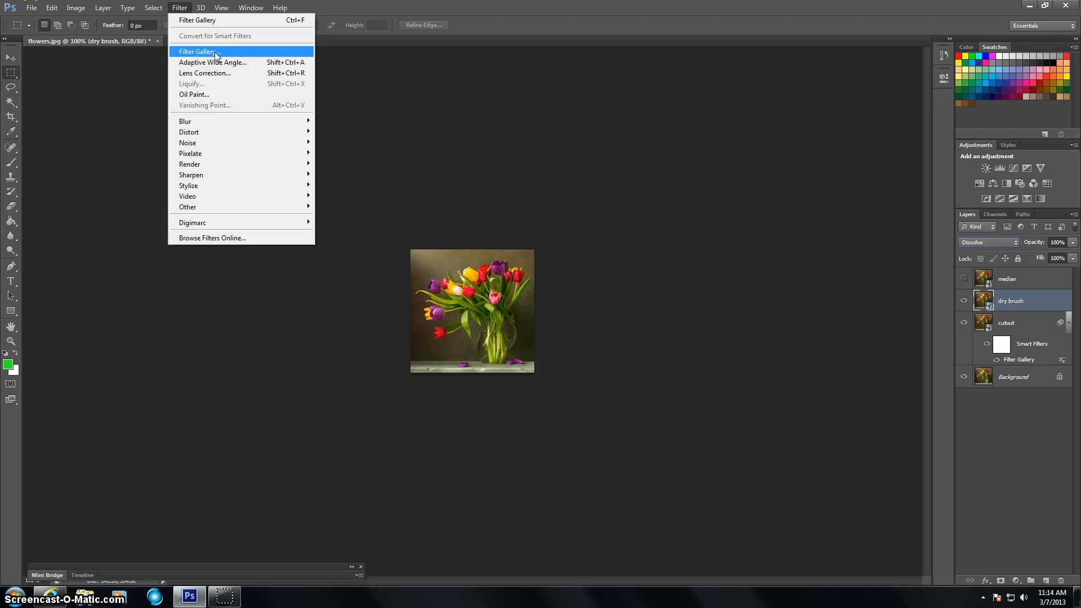
left_click(197, 51)
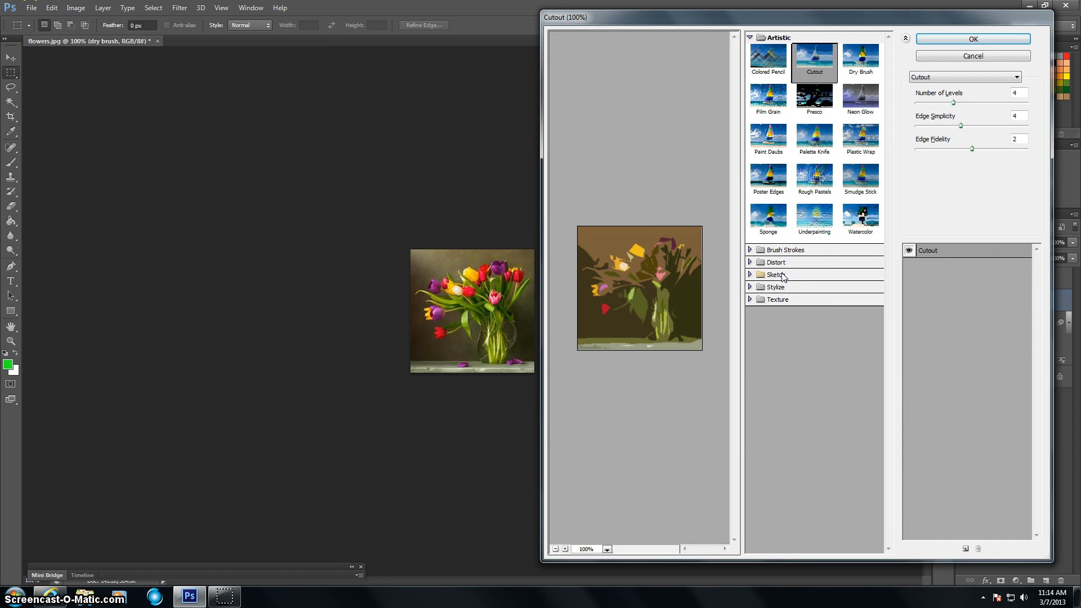
left_click(859, 61)
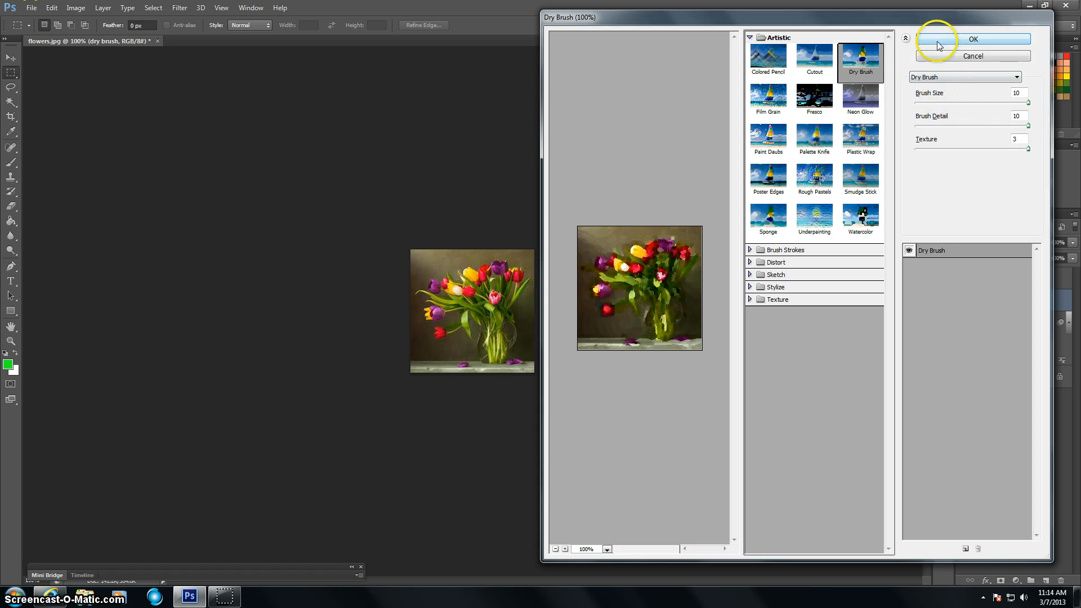
left_click(972, 38)
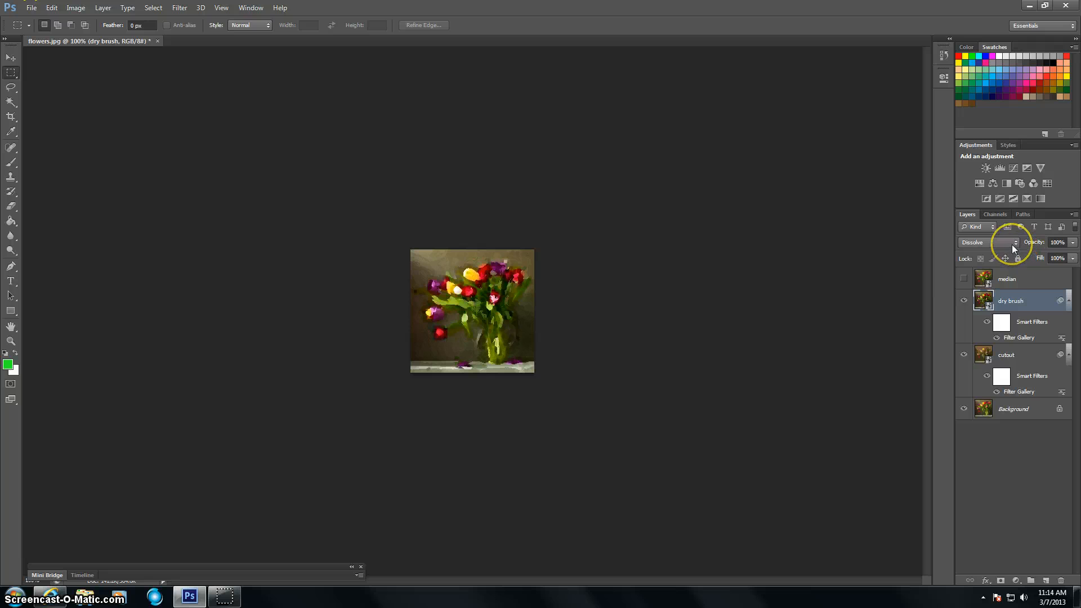
Step: Set the dry brush layer's blend mode to Screen
left_click(987, 242)
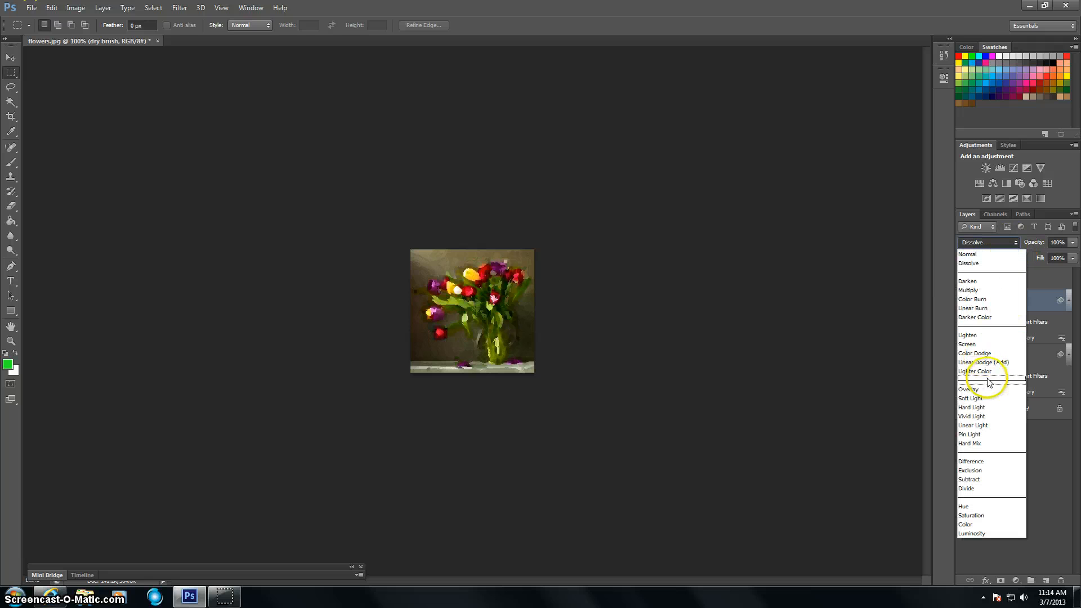
left_click(966, 345)
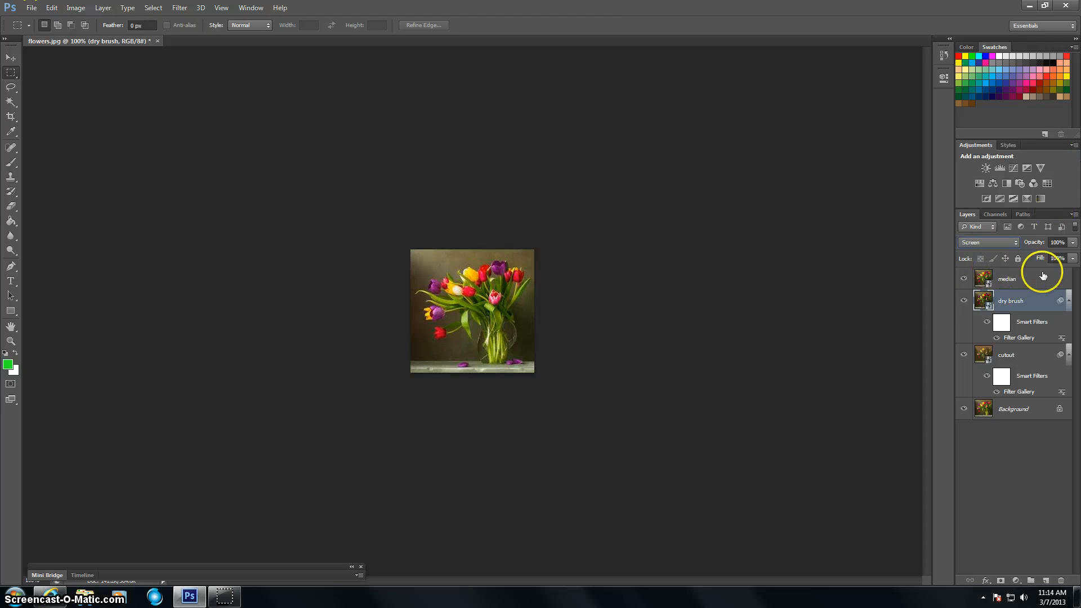
Step: Select the median layer and bring up the Median noise filter settings
left_click(1010, 278)
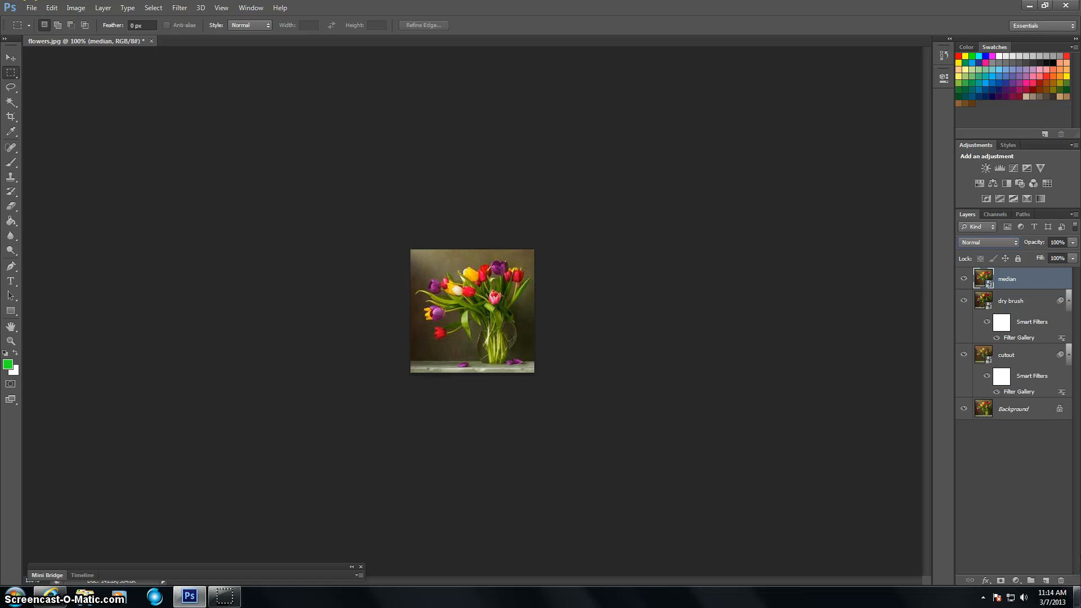
left_click(179, 8)
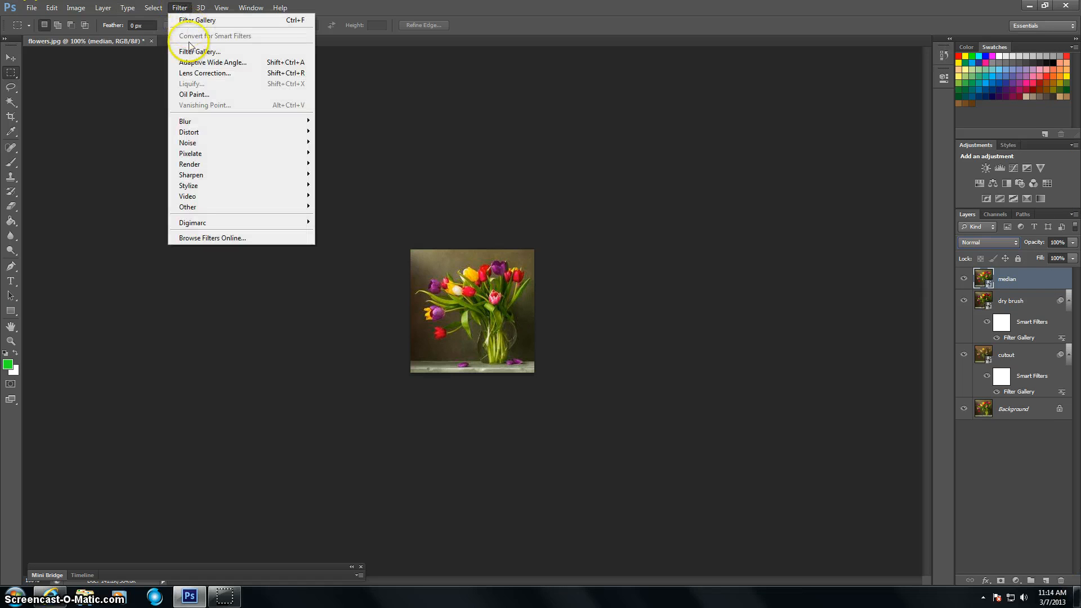
mouse_move(194, 94)
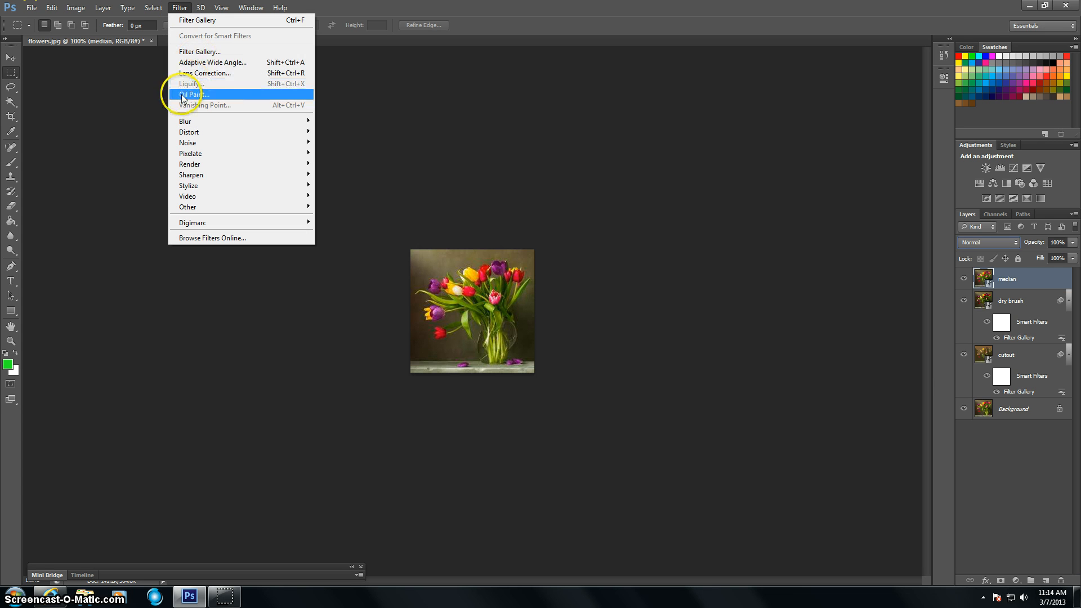
mouse_move(189, 164)
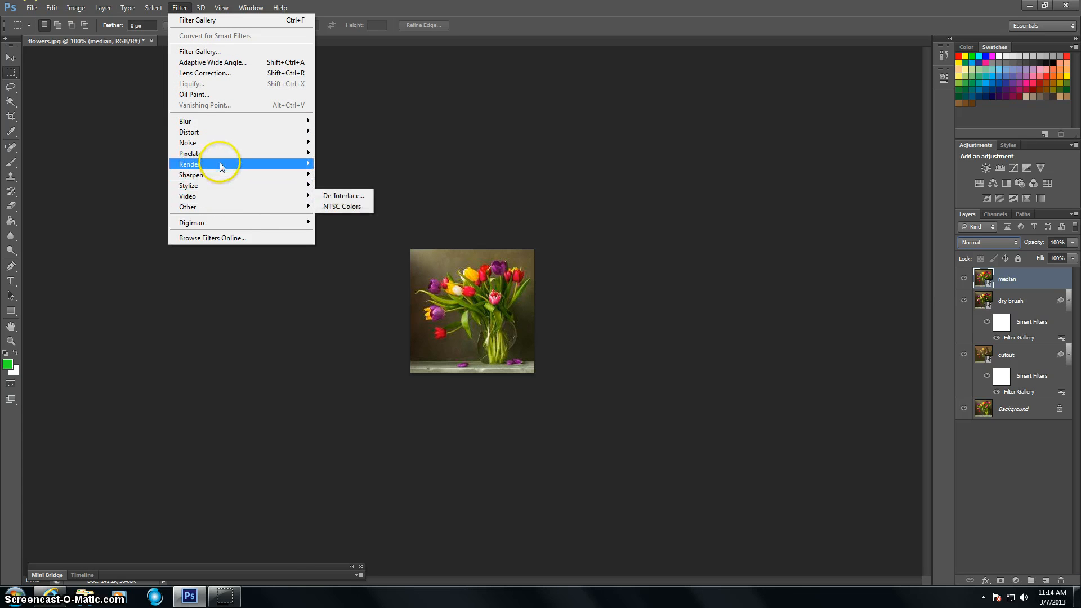
mouse_move(187, 143)
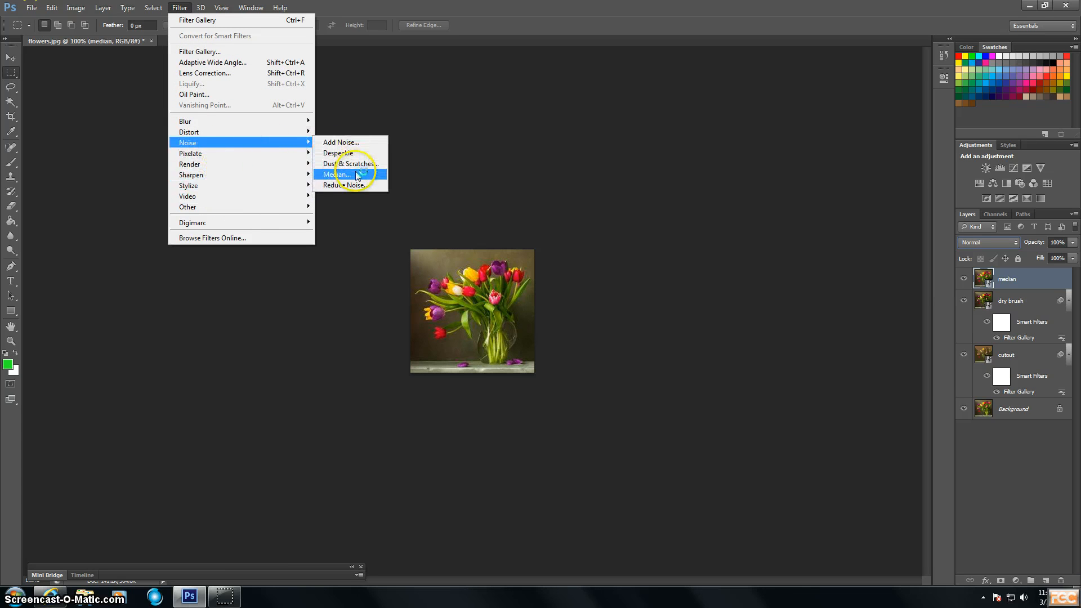
left_click(335, 174)
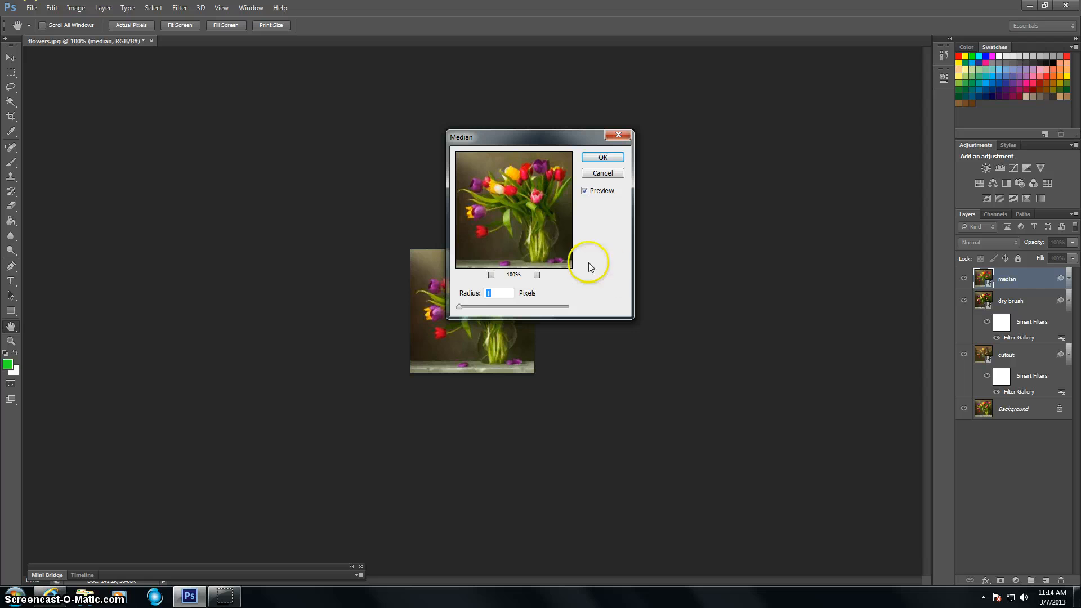
mouse_move(582, 262)
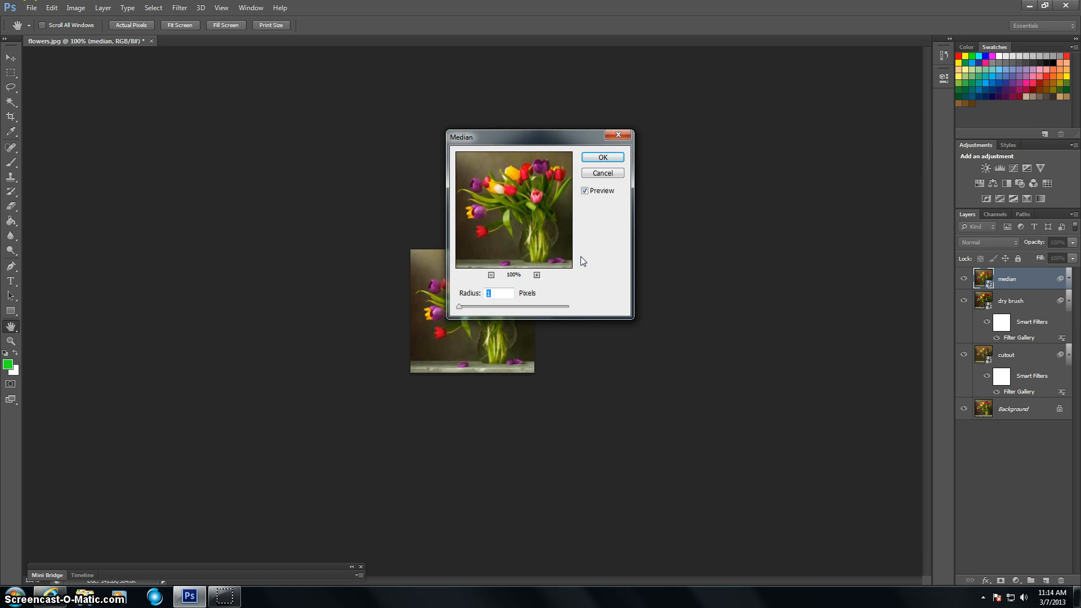
Step: Apply a Median smart filter of radius 12 to the median layer
type("12")
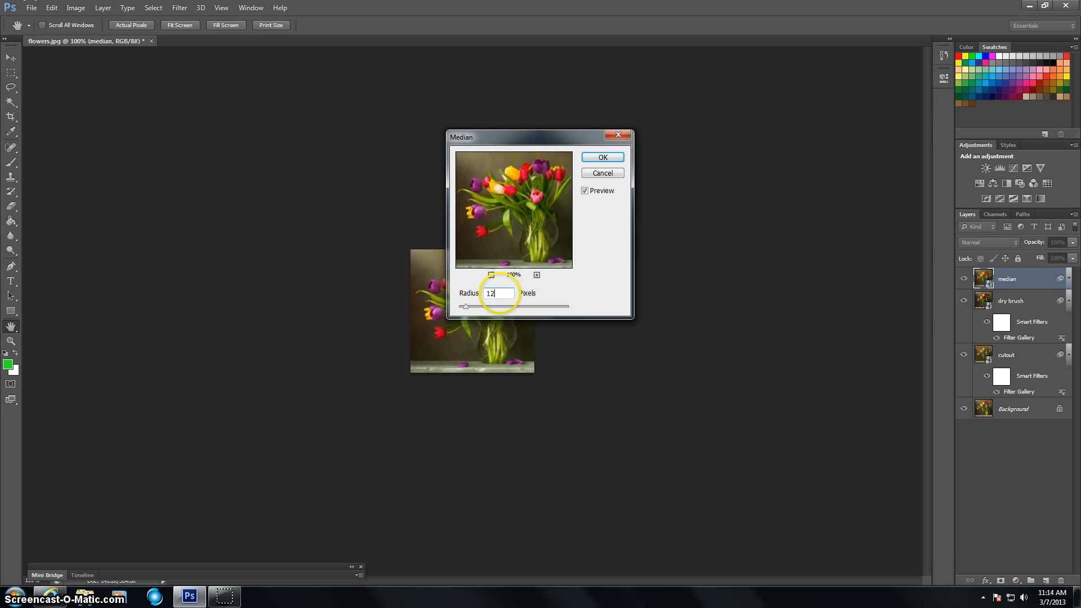
left_click(601, 157)
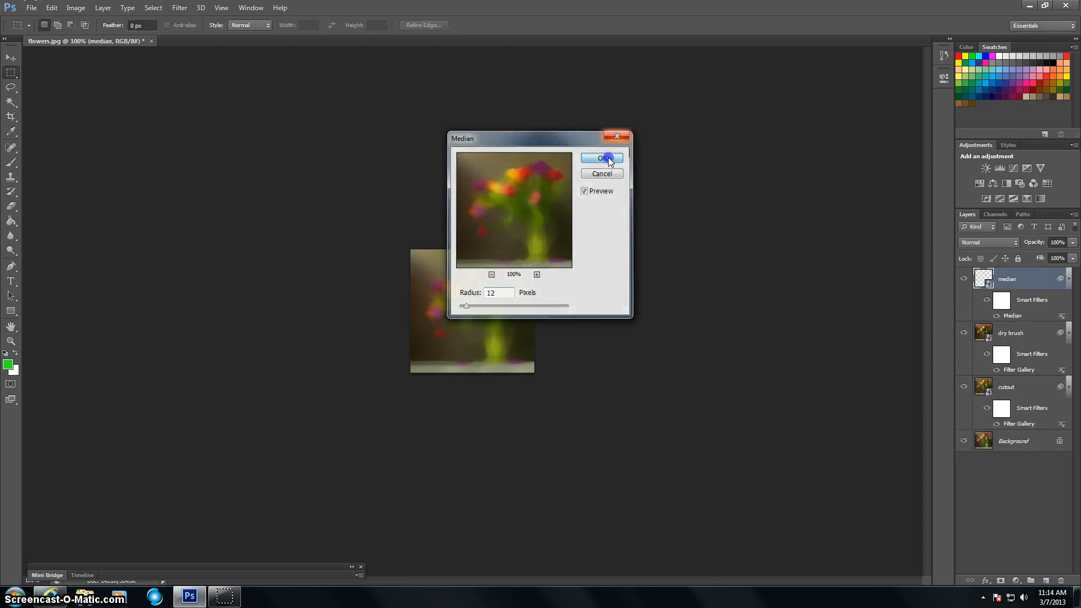
left_click(601, 157)
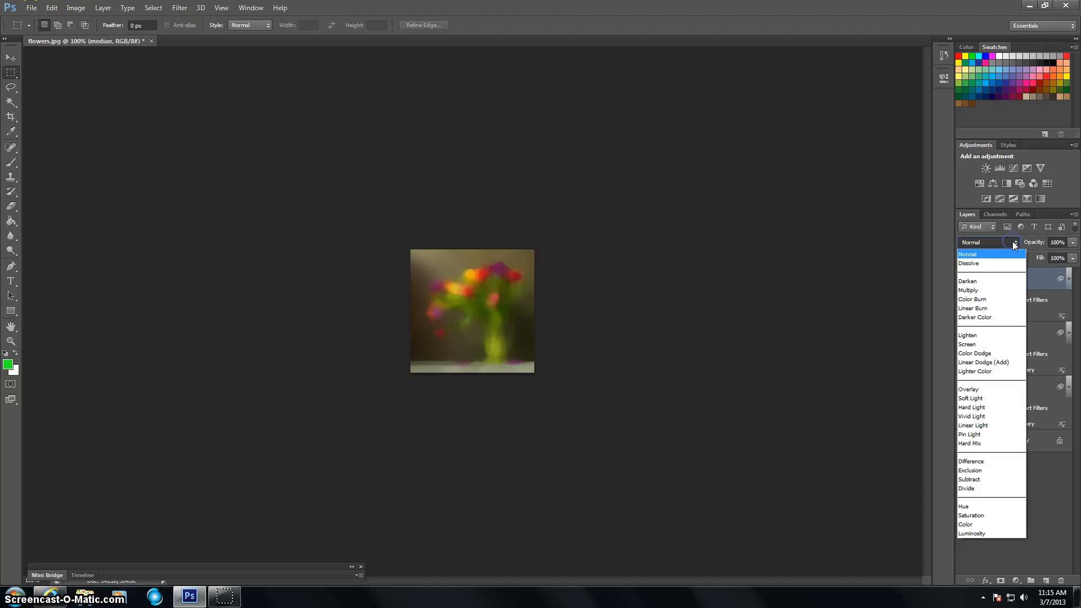
mouse_move(989, 300)
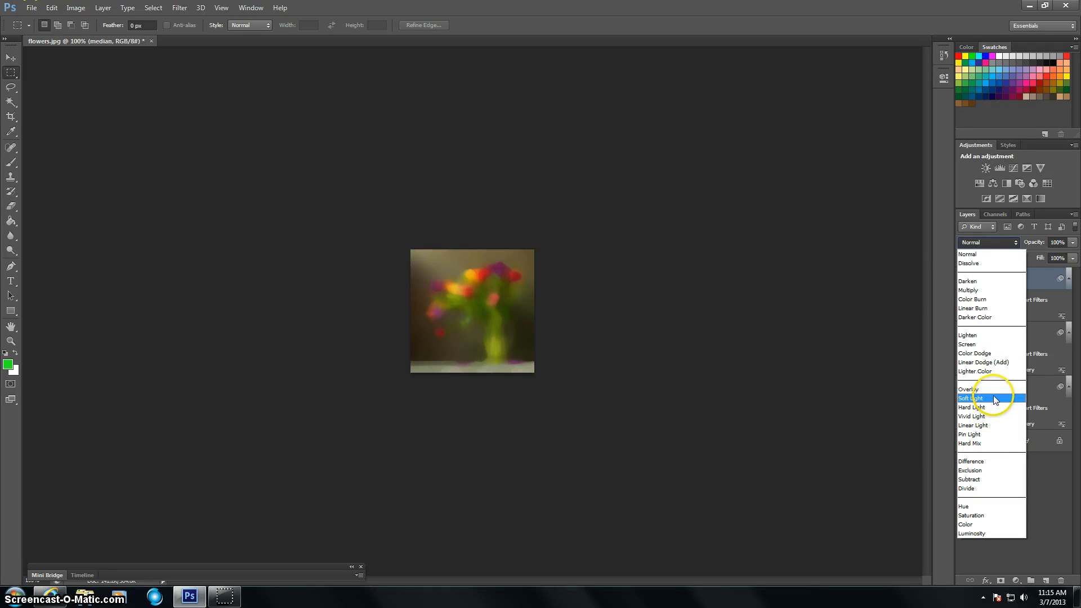
Step: Try Soft Light, Linear Light and Overlay blending, settling the median layer on Soft Light
left_click(972, 398)
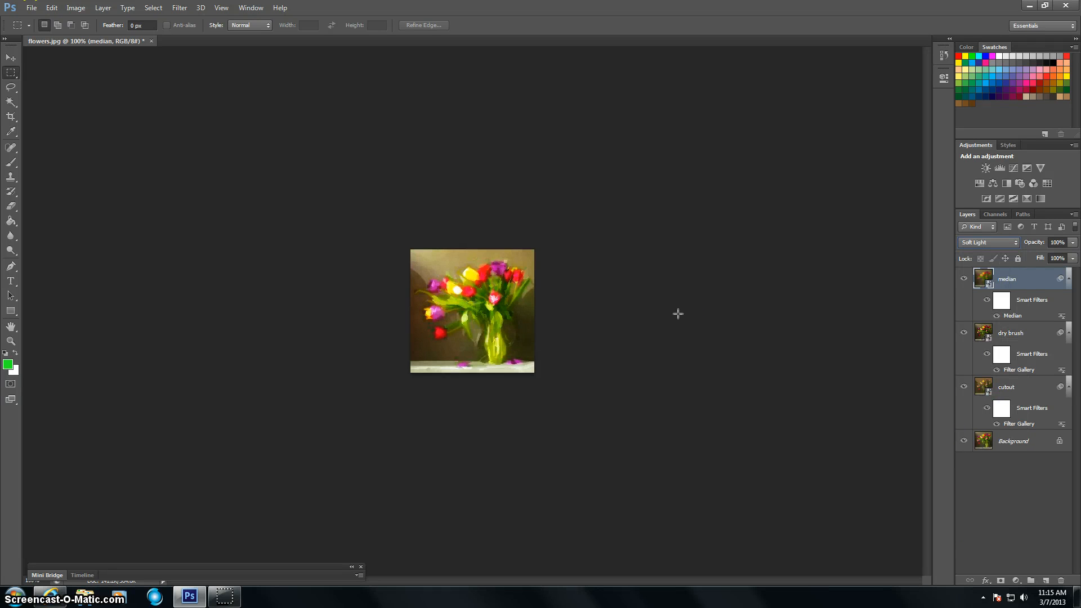
left_click(987, 242)
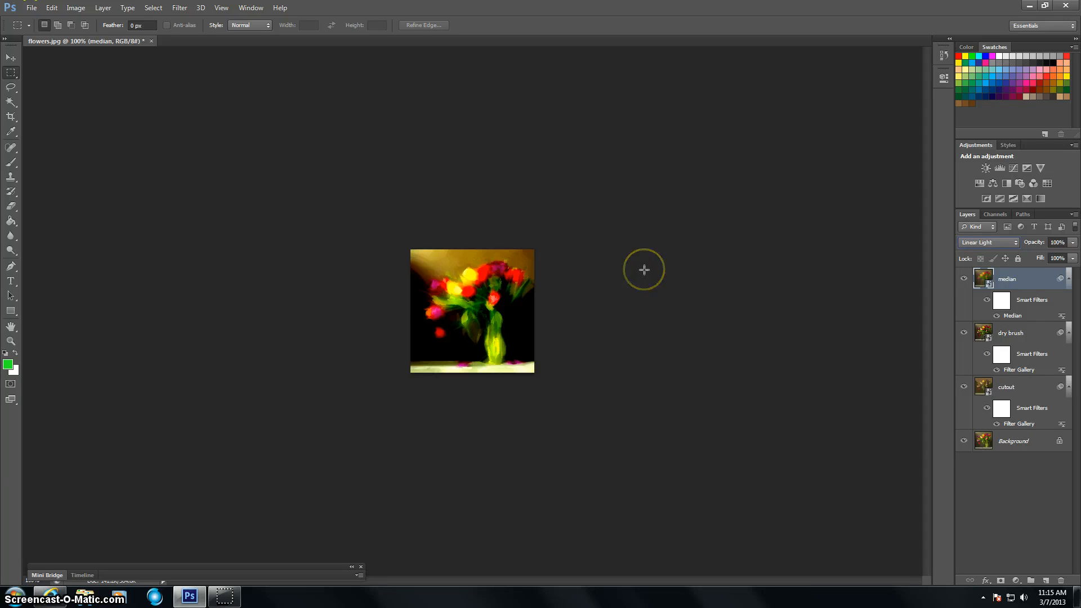
left_click(988, 242)
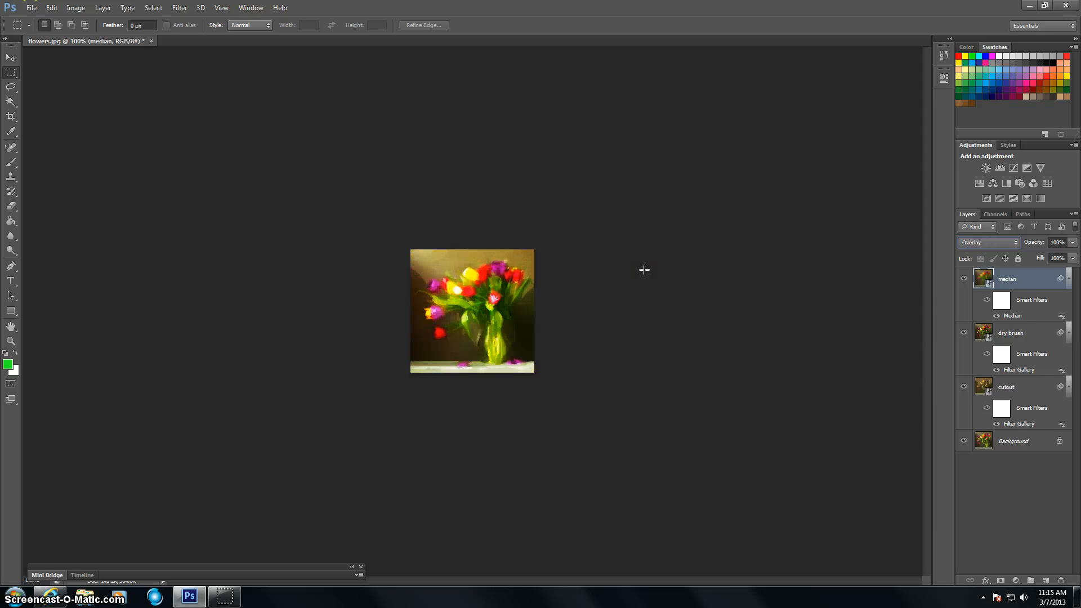
left_click(1012, 242)
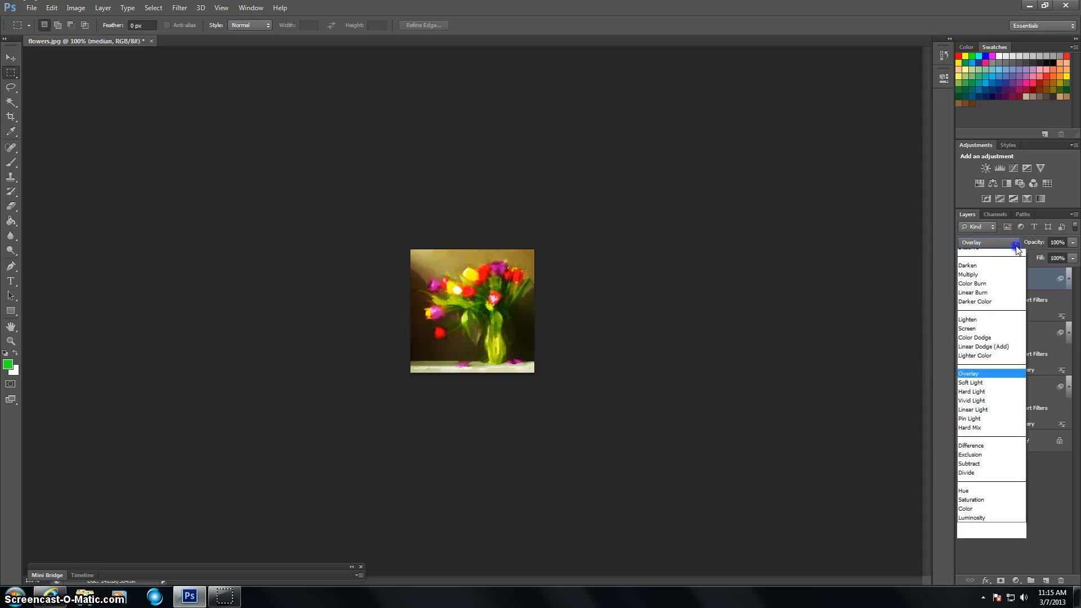
mouse_move(973, 471)
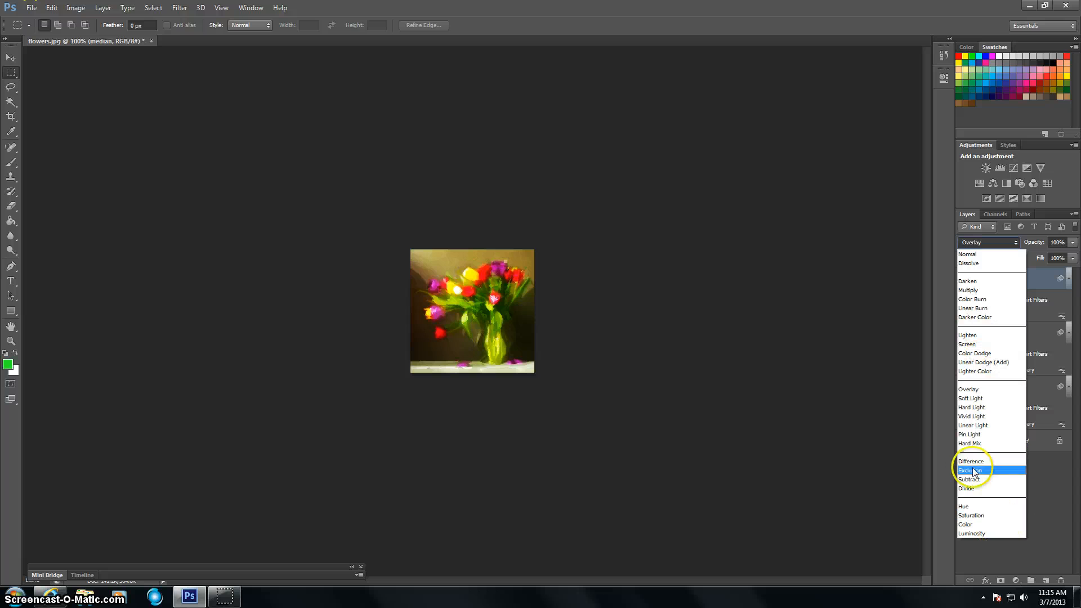
left_click(972, 397)
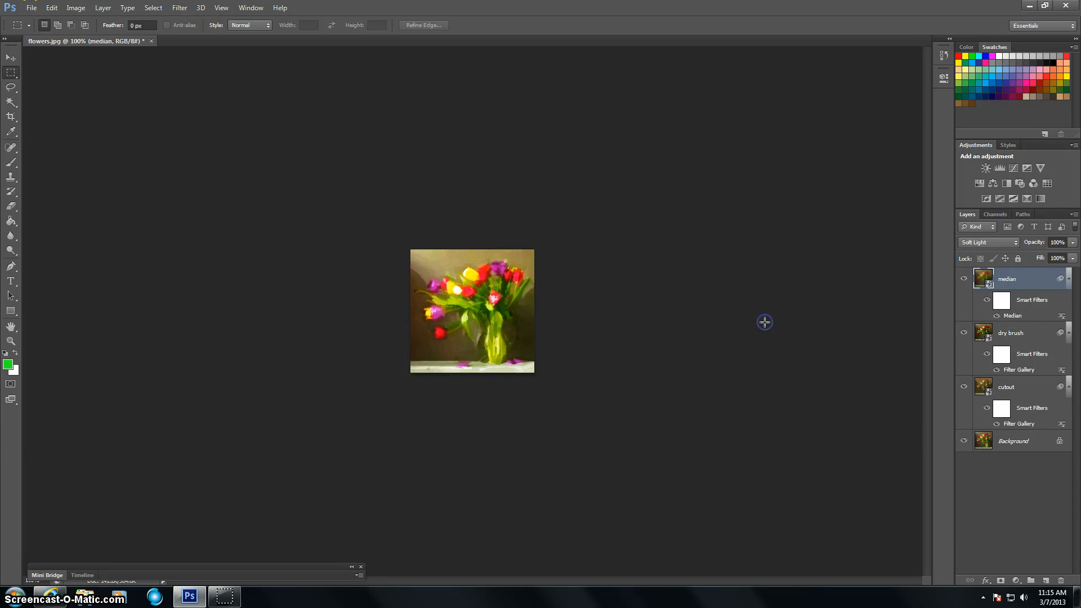